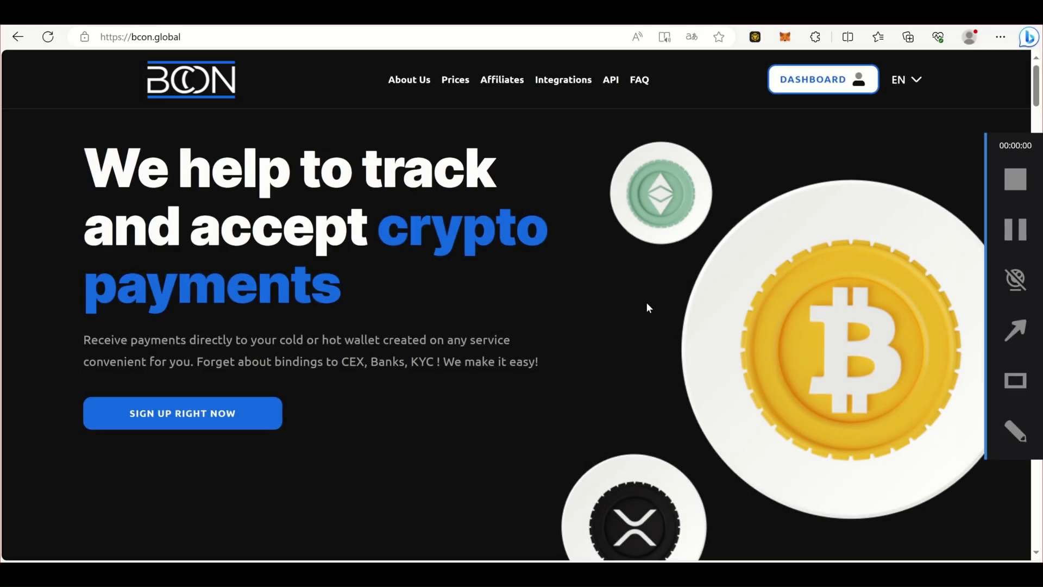
Step: Download the bcon-global-payment.ocmod.zip OpenCart plugin from Bcon Global's integrations page
click(563, 80)
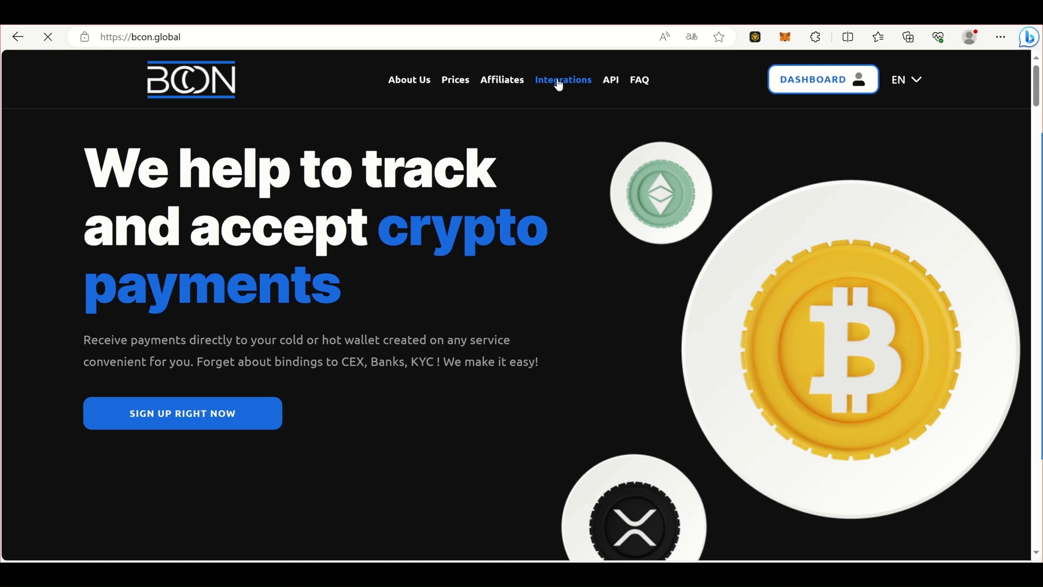
click(563, 80)
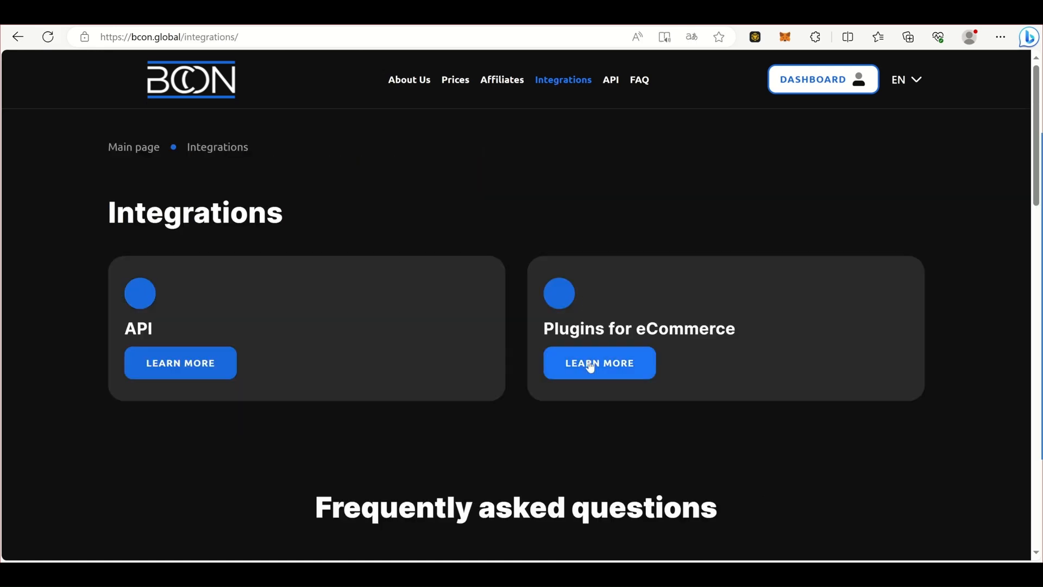
click(598, 363)
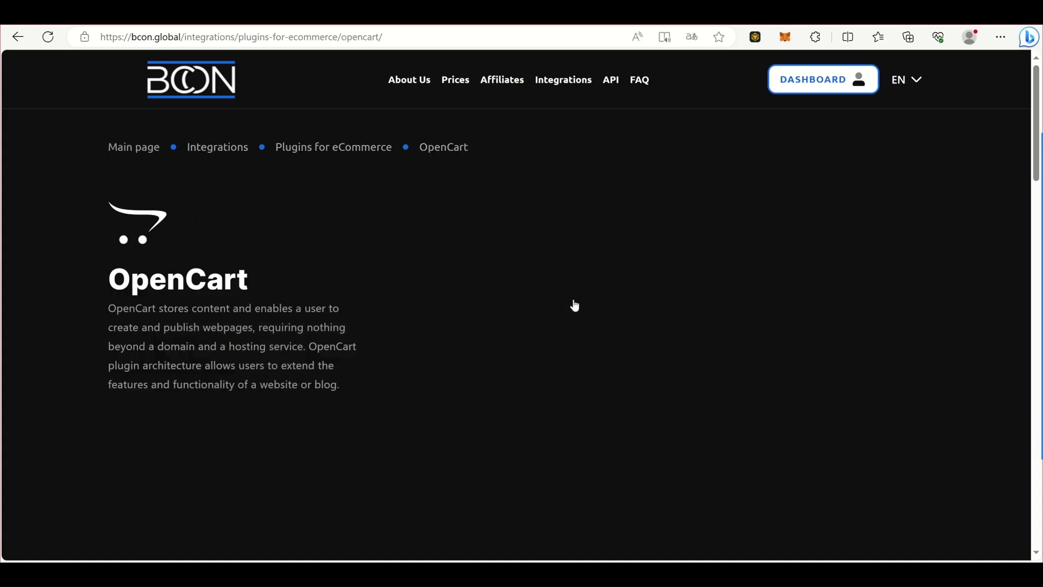
scroll(down, 3)
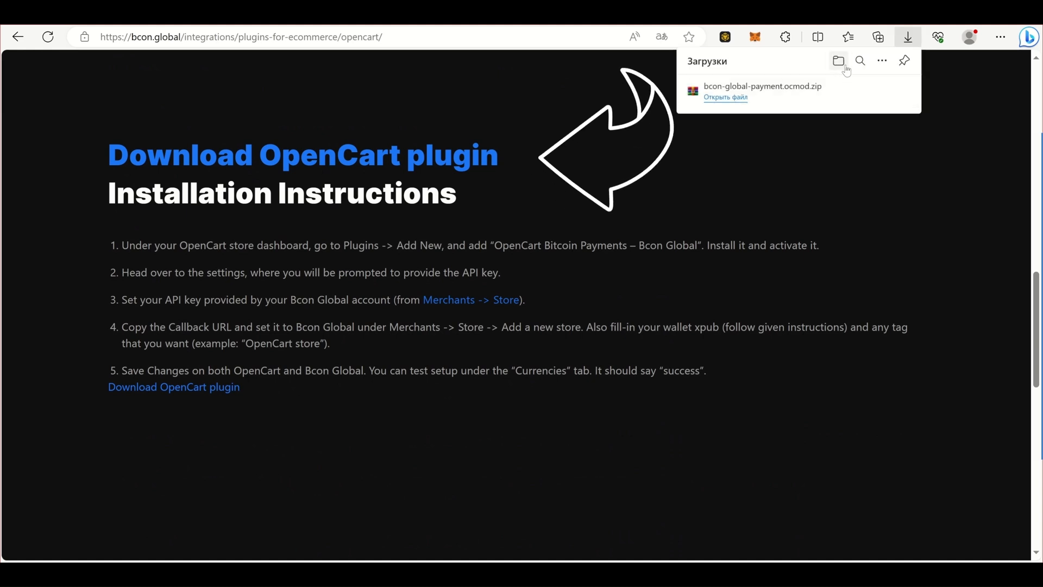
click(839, 60)
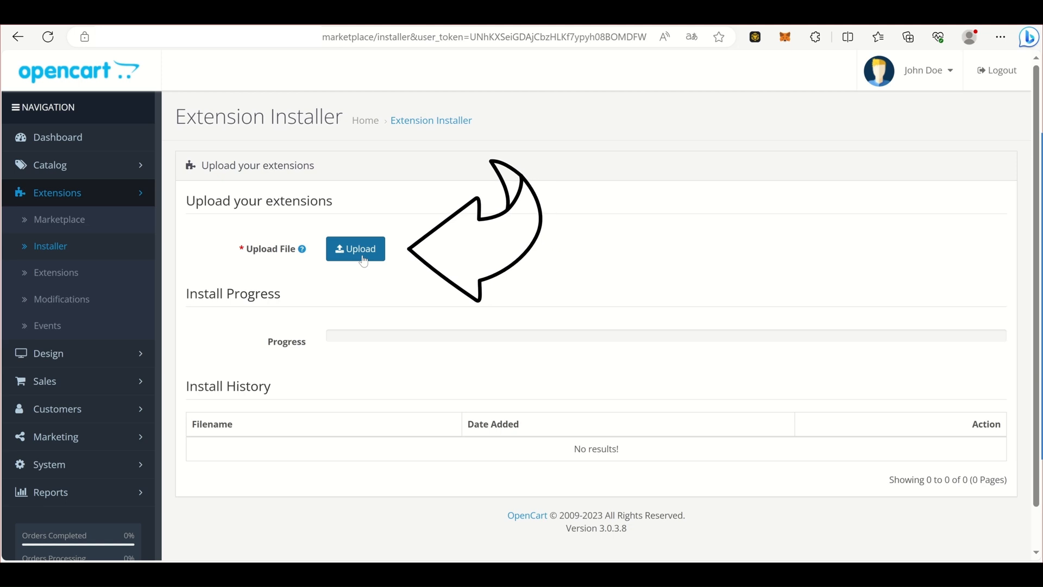
Step: Upload bcon-global-payment.ocmod.zip through the OpenCart extension installer
click(355, 248)
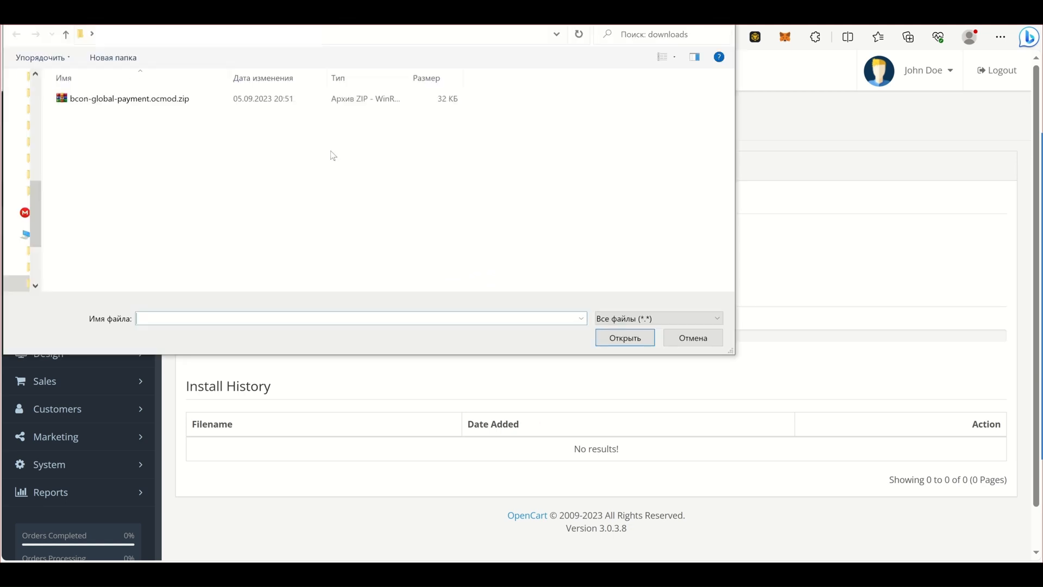
click(623, 338)
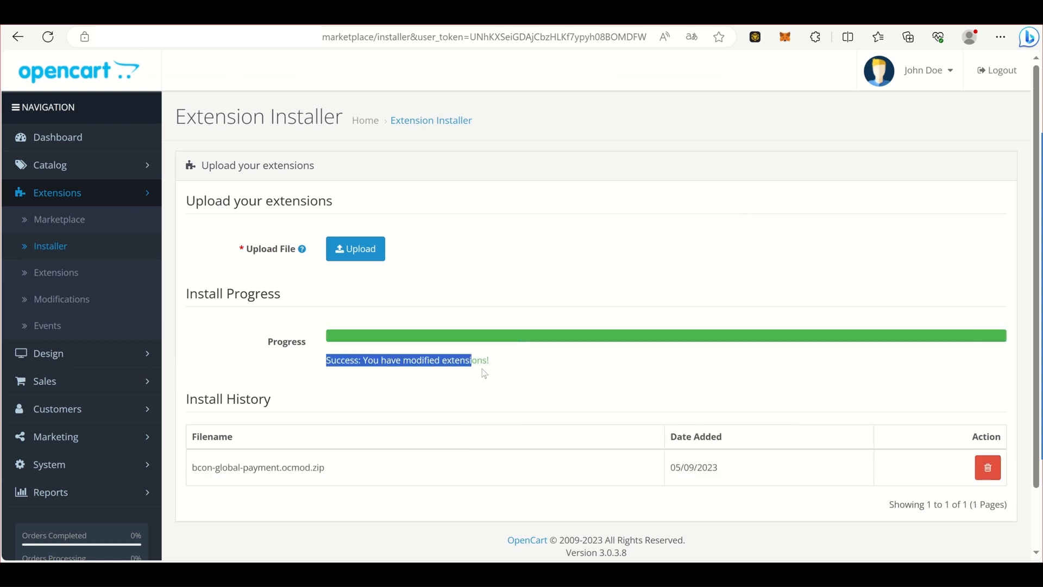
click(62, 272)
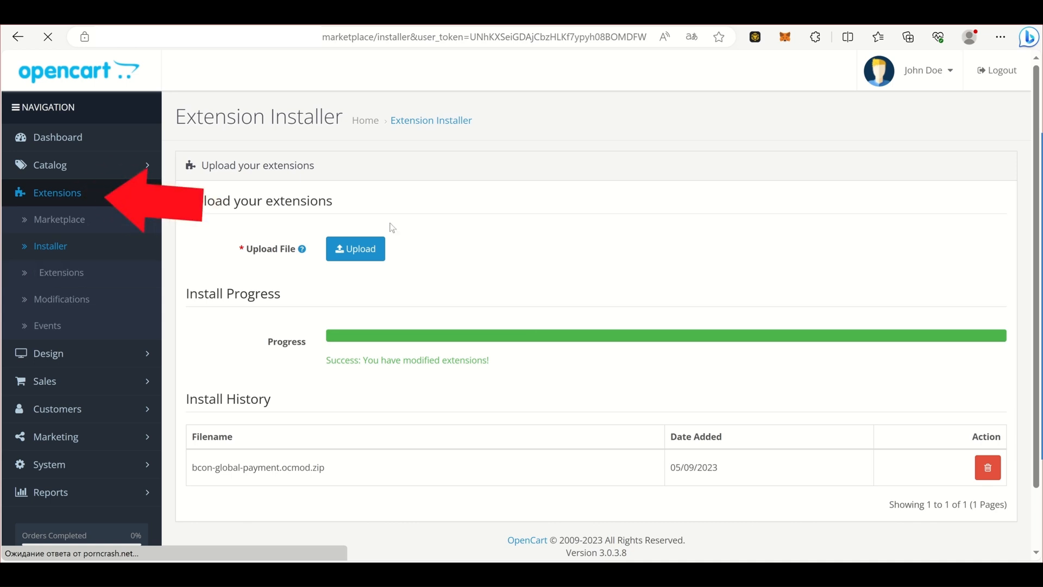
Step: Install the Bcon Global extension from the Payments extension list
click(56, 272)
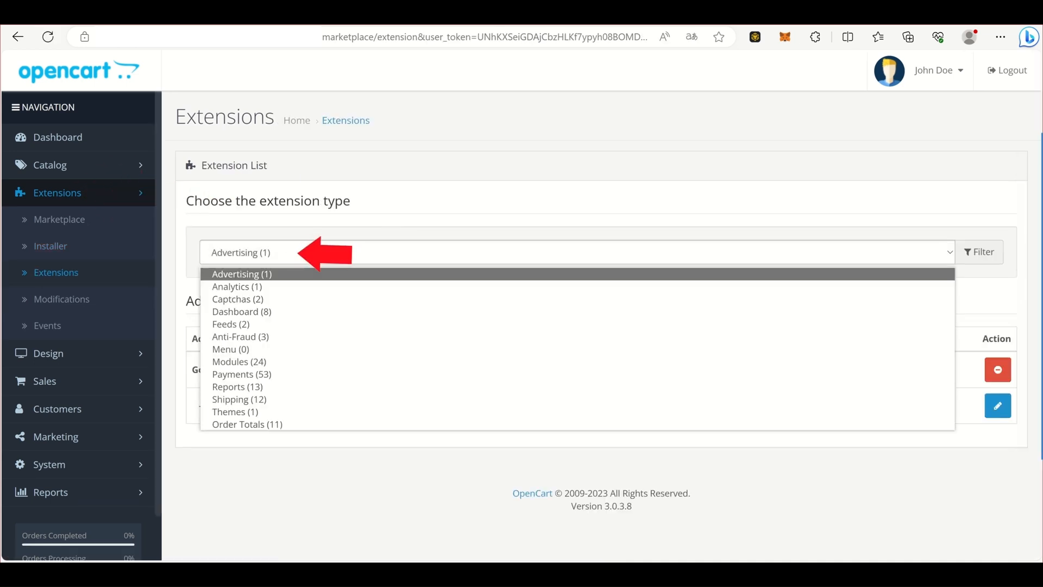
mouse_move(242, 374)
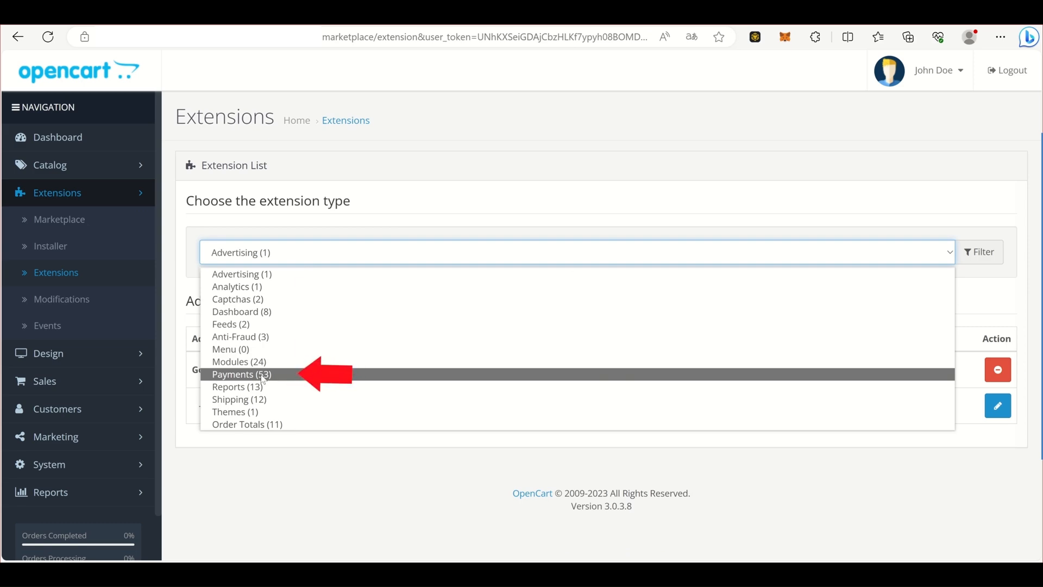
click(234, 374)
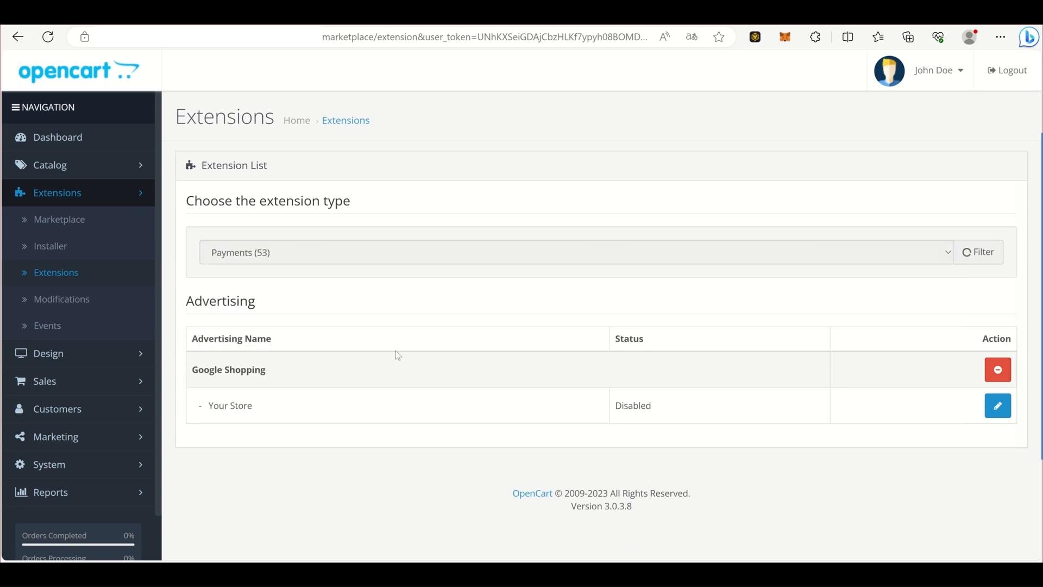
click(978, 251)
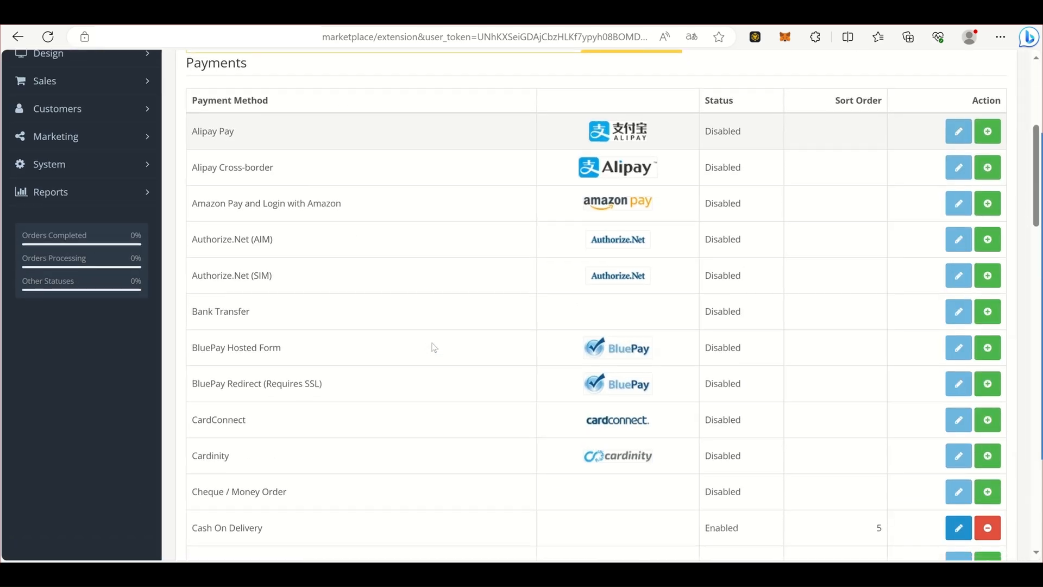
scroll(down, 3)
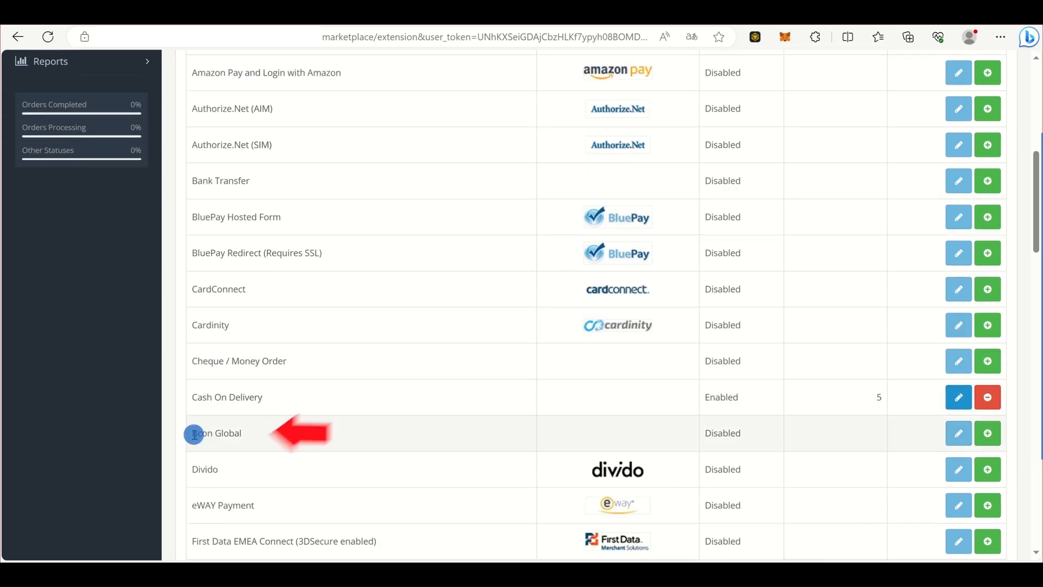
double_click(216, 433)
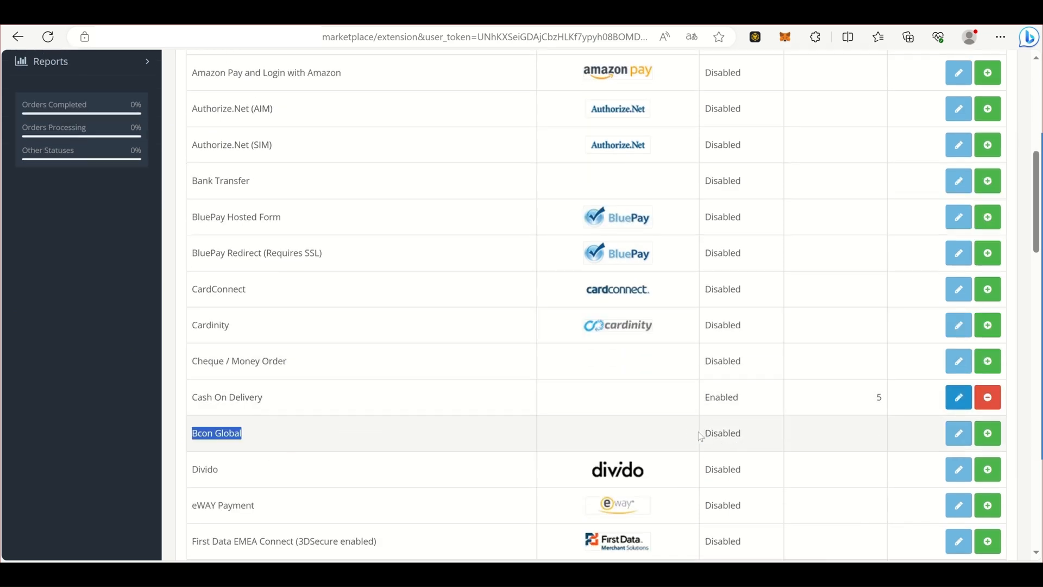
mouse_move(987, 433)
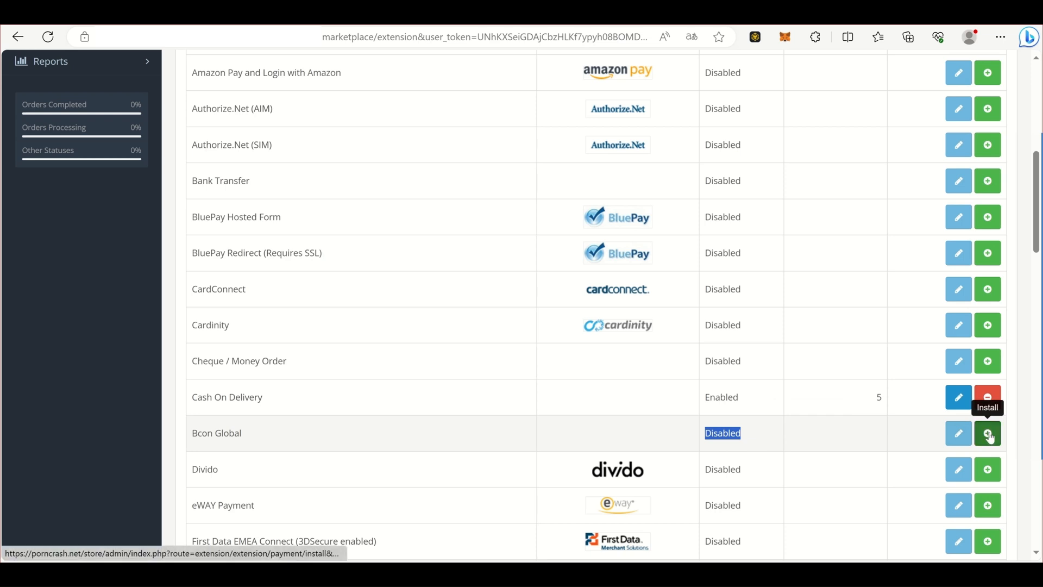
click(988, 433)
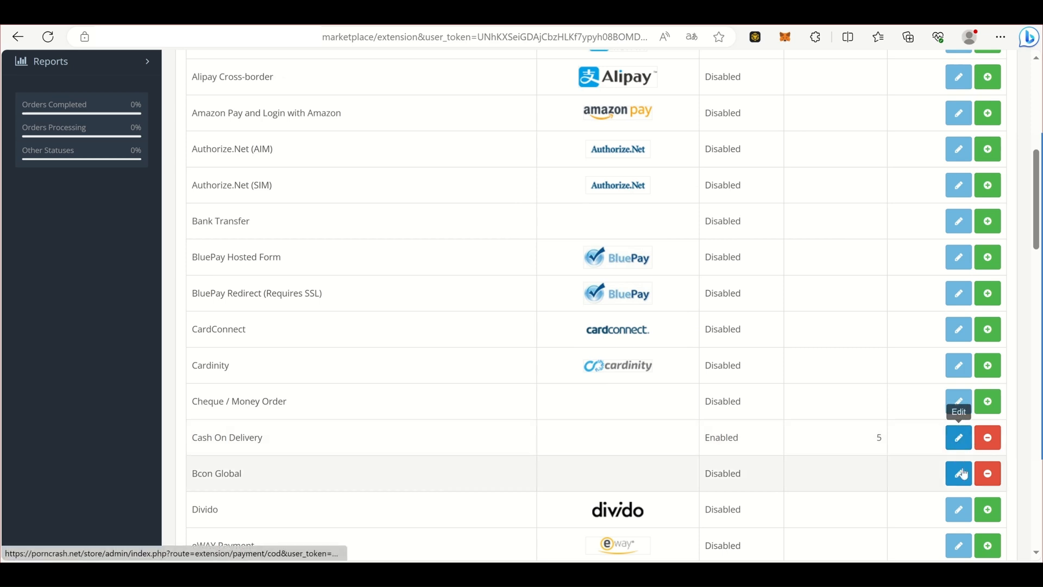
mouse_move(958, 473)
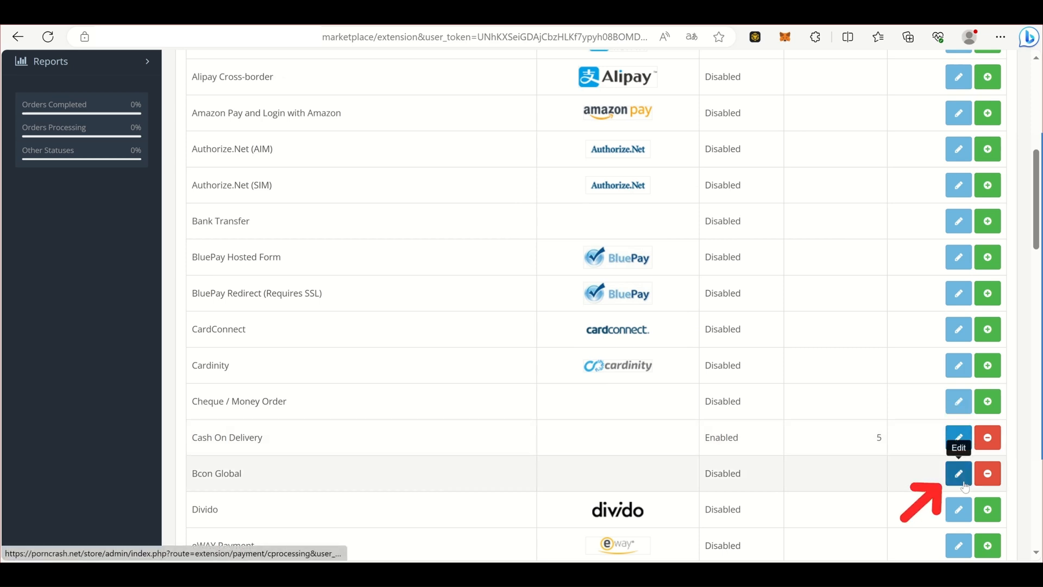
Step: Enable Bcon Global payment with BTC and BNB ticked, reviewing the callback settings
click(958, 473)
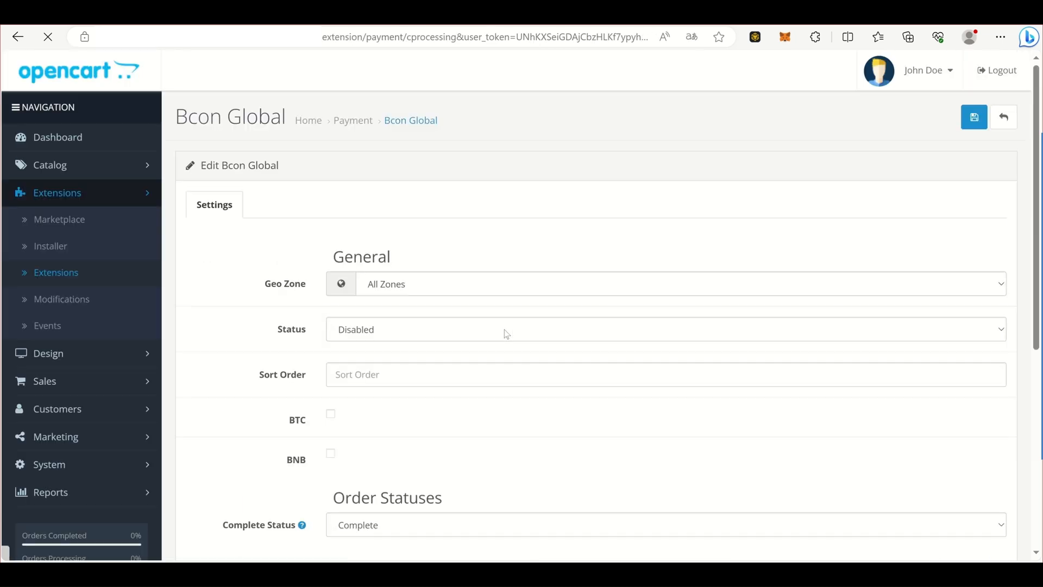
click(331, 413)
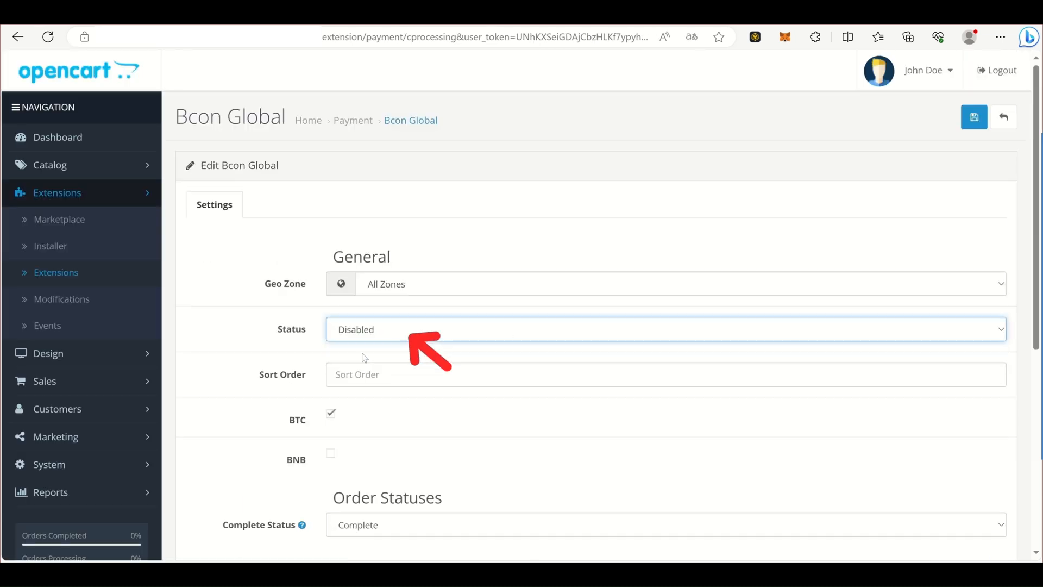
click(664, 329)
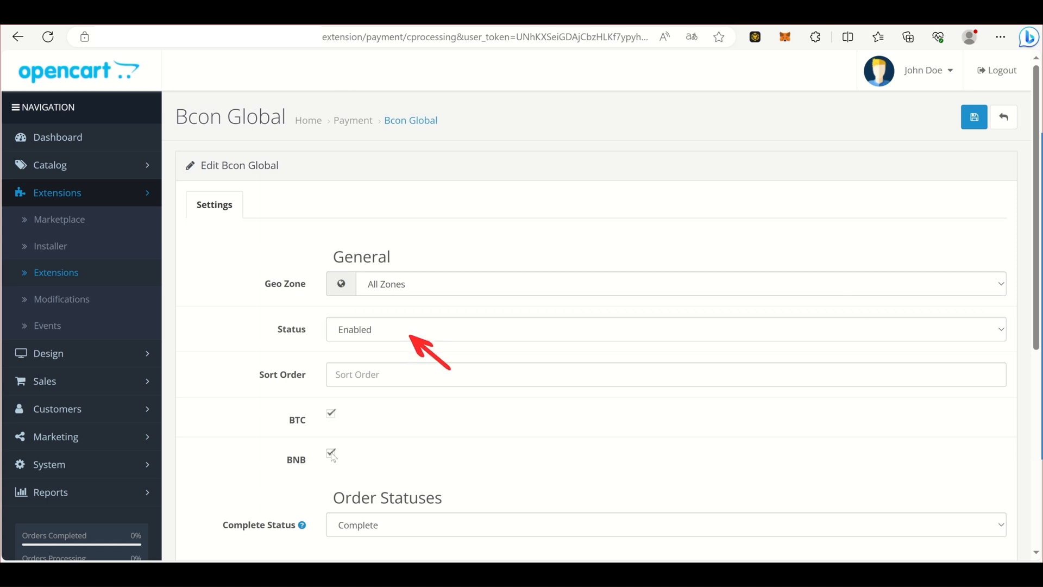
mouse_move(423, 346)
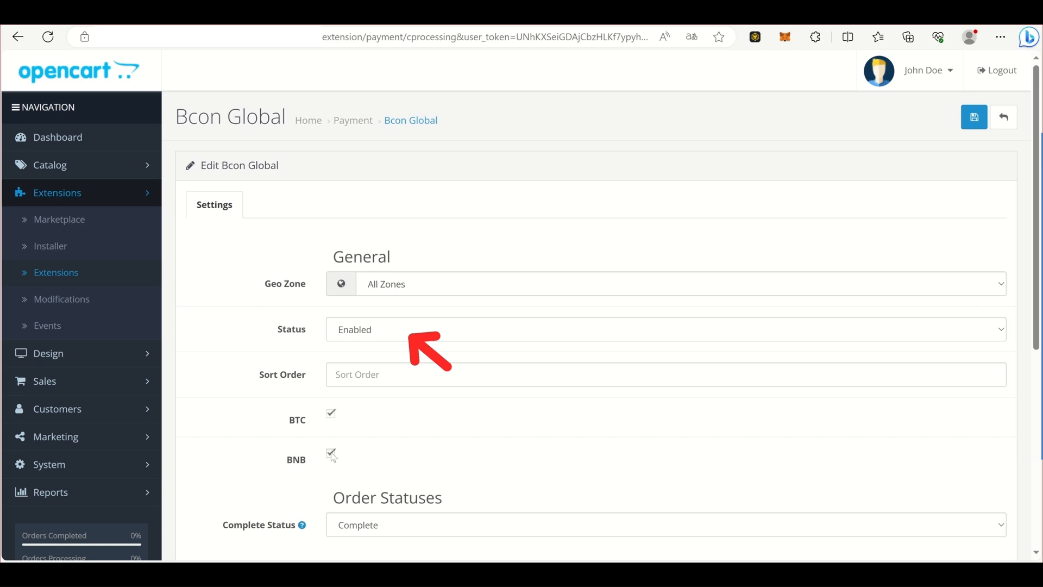
scroll(down, 3)
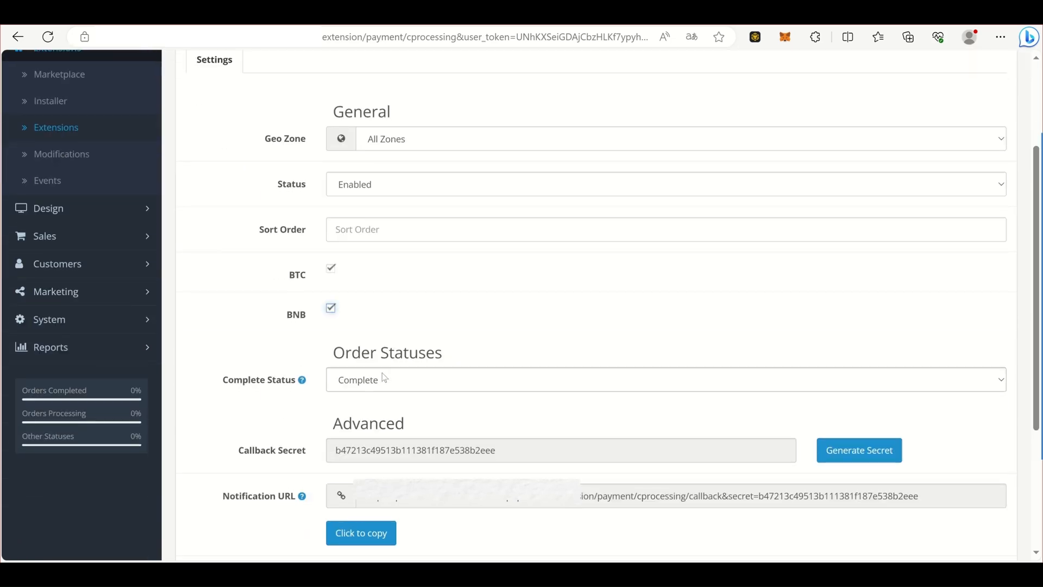
scroll(down, 3)
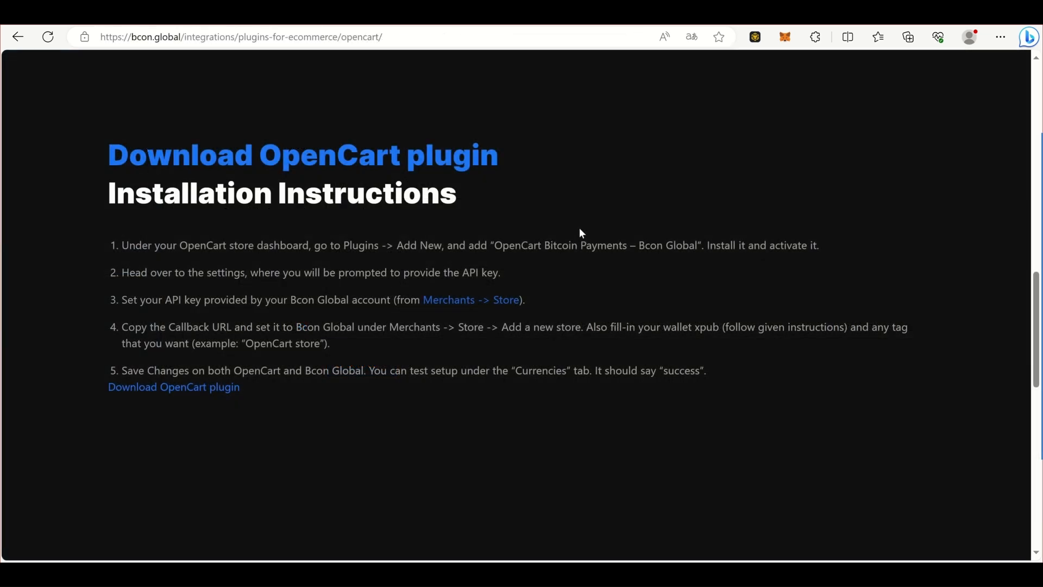
Step: Start a new Bcon Global store named StoreName with tag ANytag
scroll(up, 3)
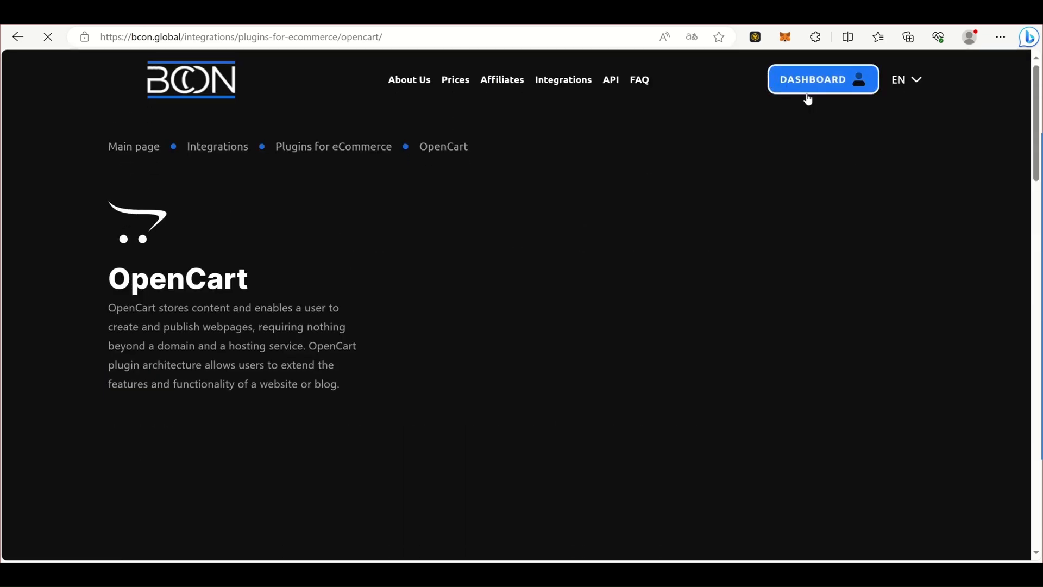
click(821, 80)
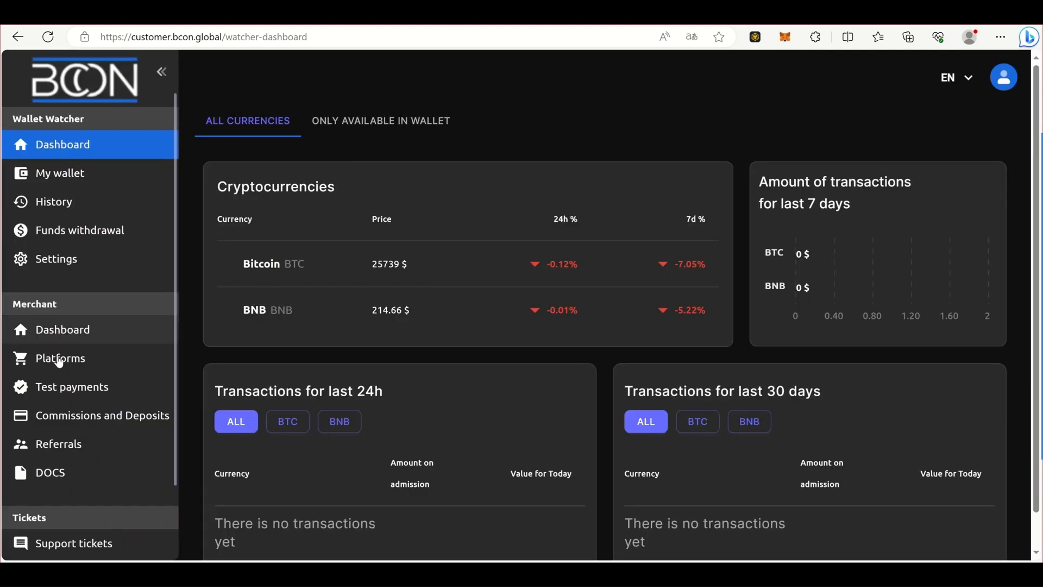
click(60, 358)
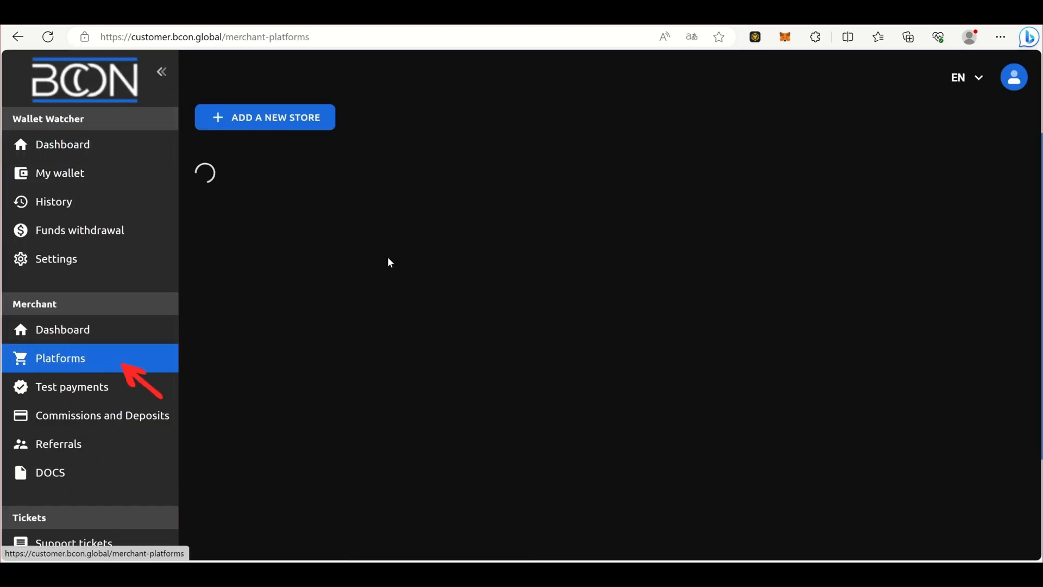
click(264, 118)
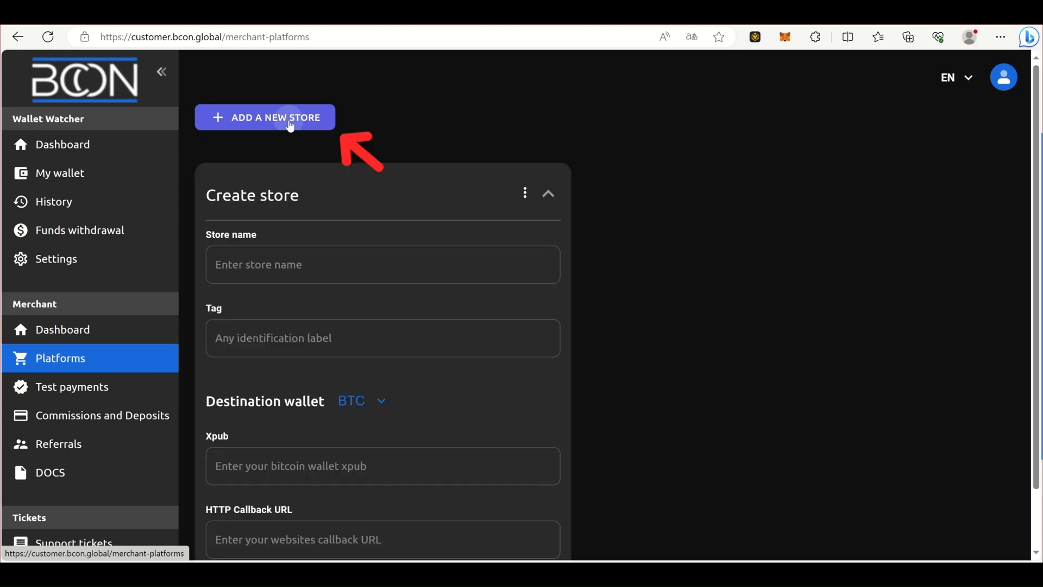
text(s)
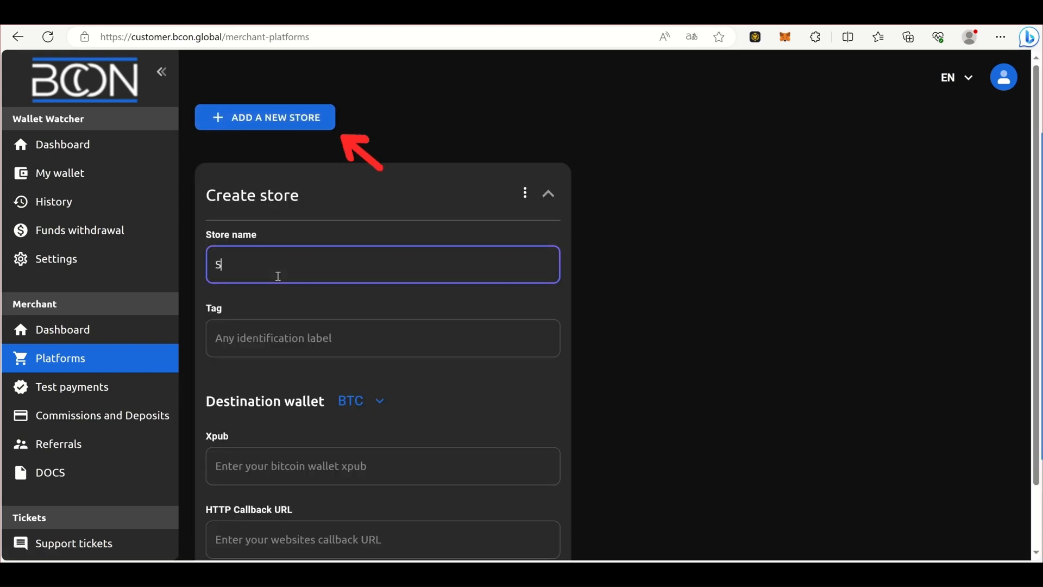
text(StoreName)
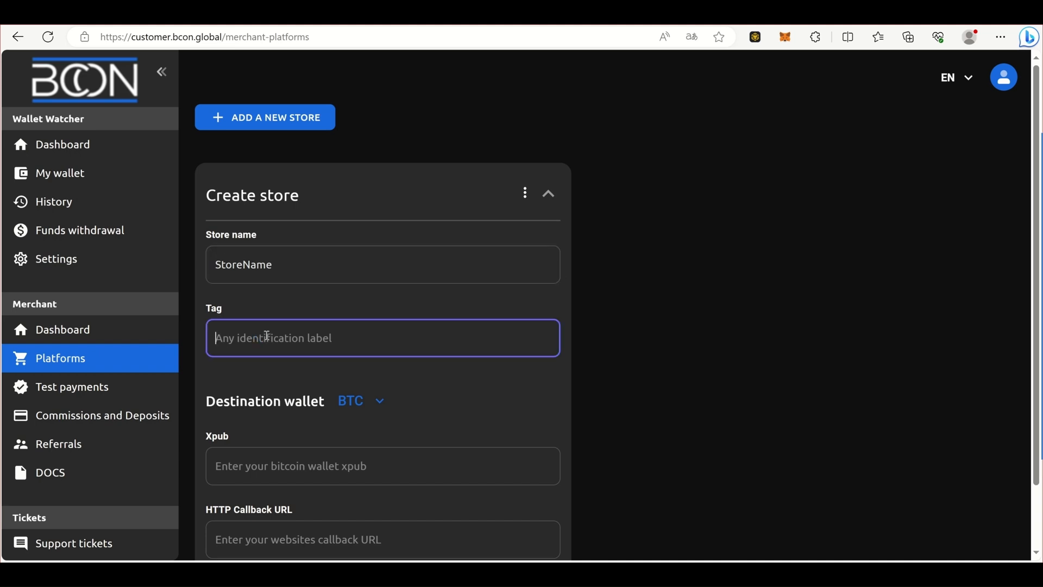
text(ANytag)
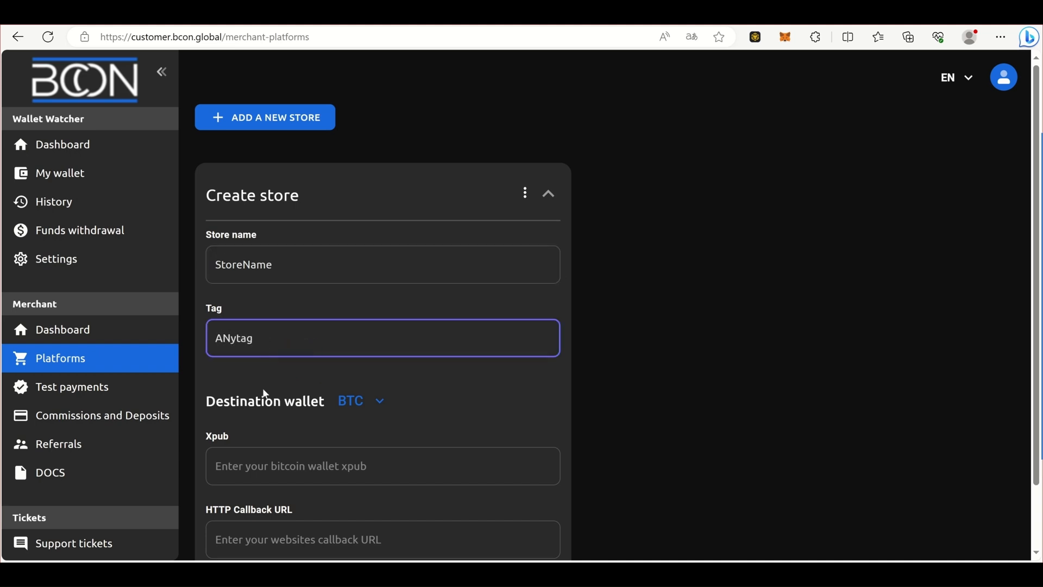
scroll(down, 3)
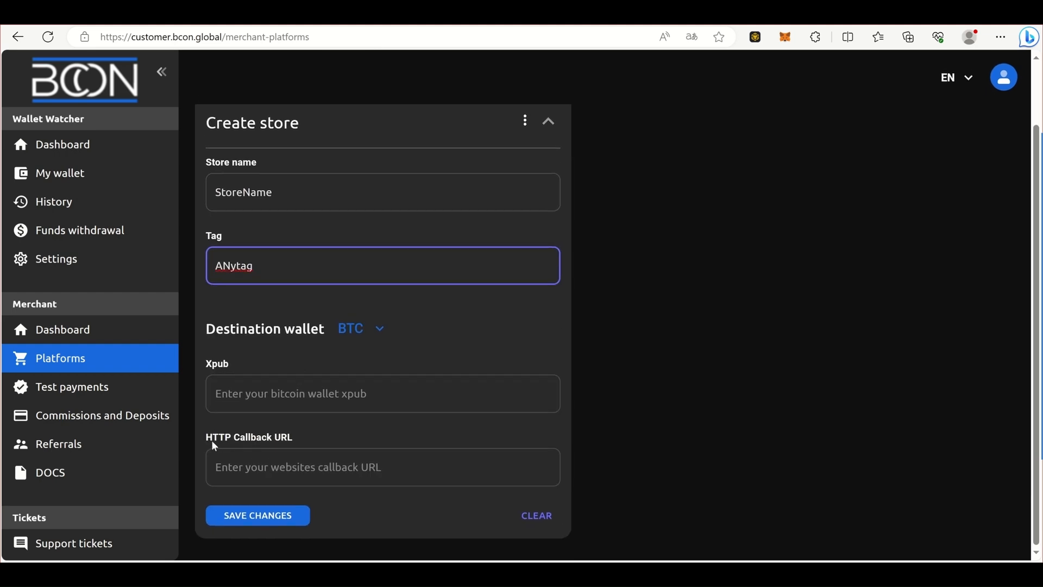
click(382, 466)
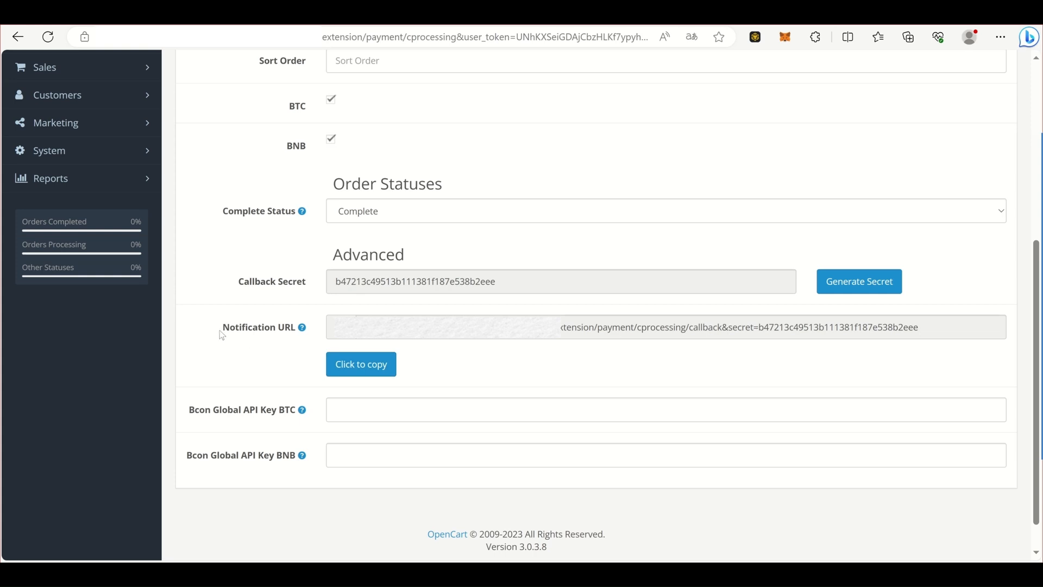
Step: Paste OpenCart's notification URL as the callback URL and select BTC as destination wallet
double_click(258, 326)
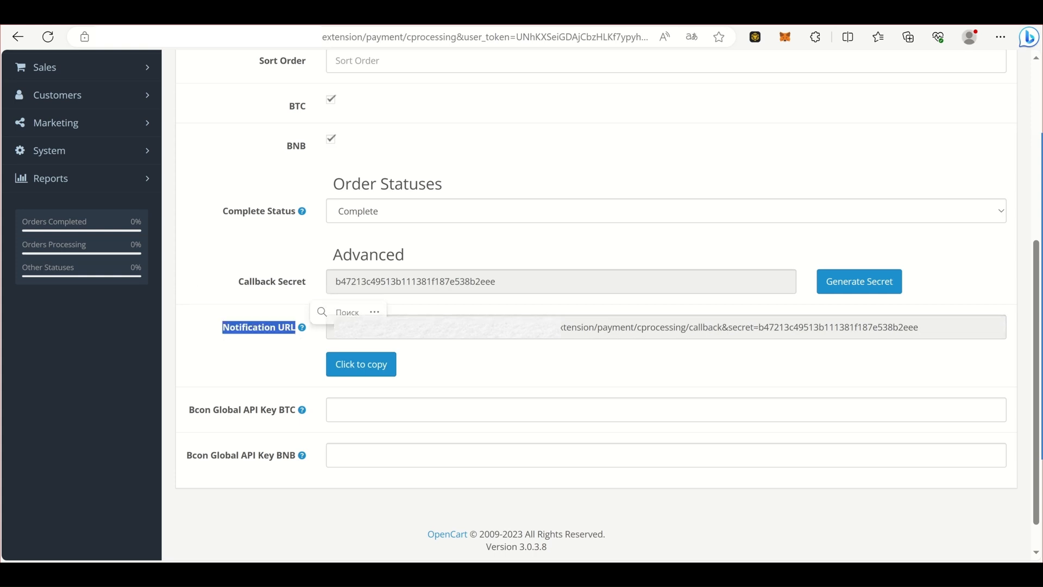
click(361, 364)
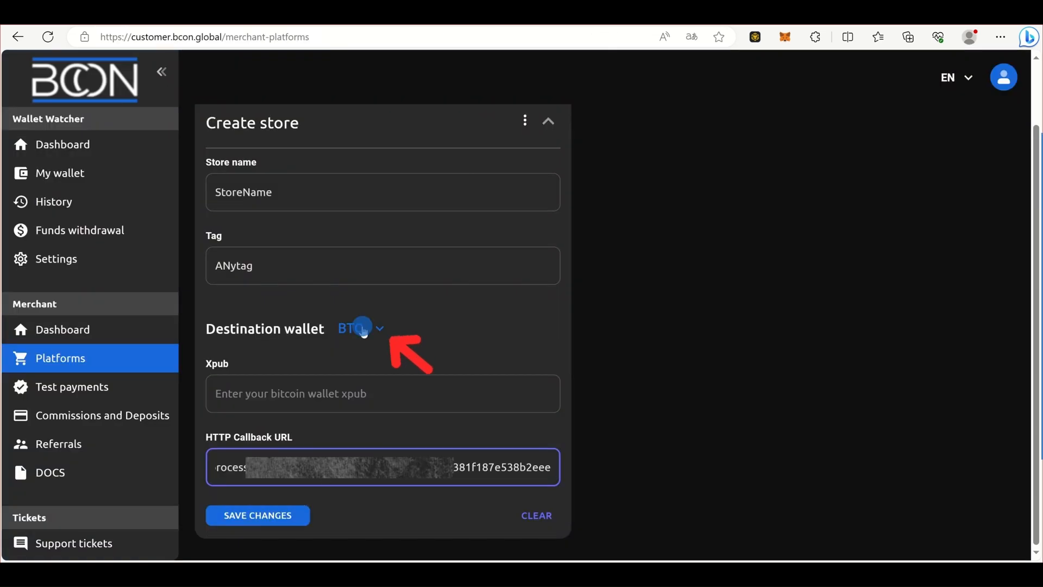
click(359, 328)
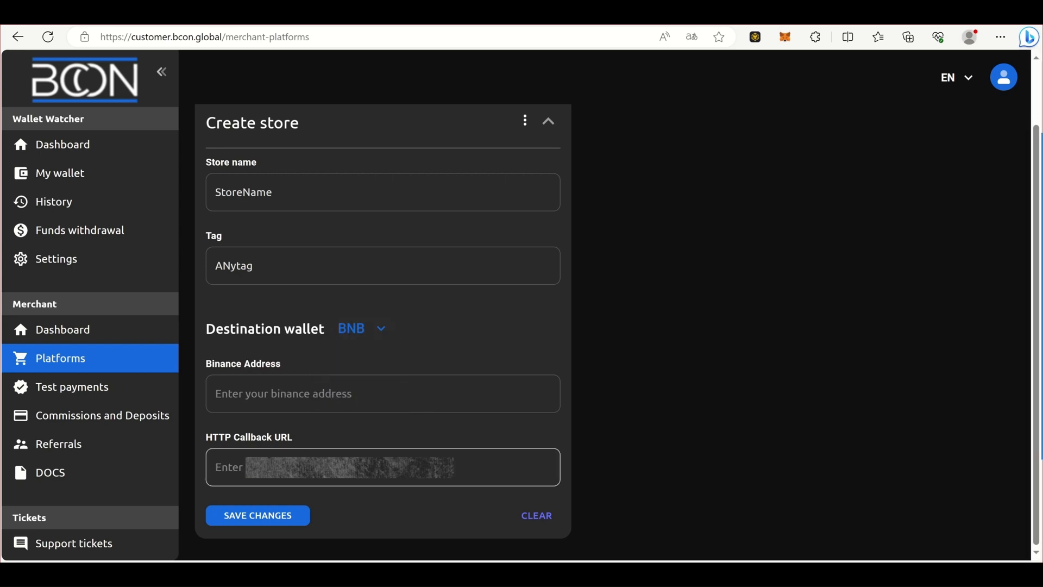
click(362, 328)
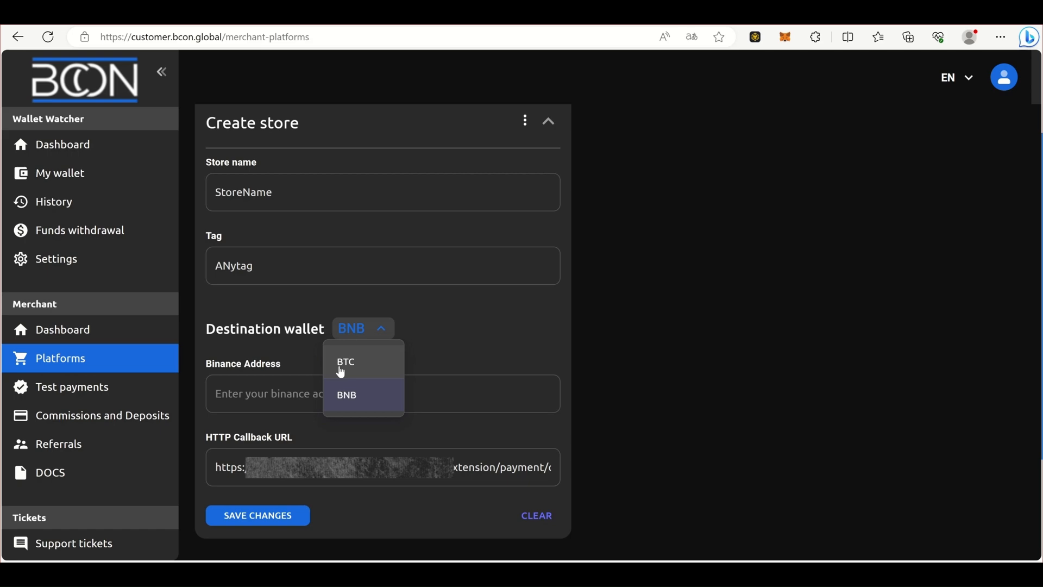
click(345, 362)
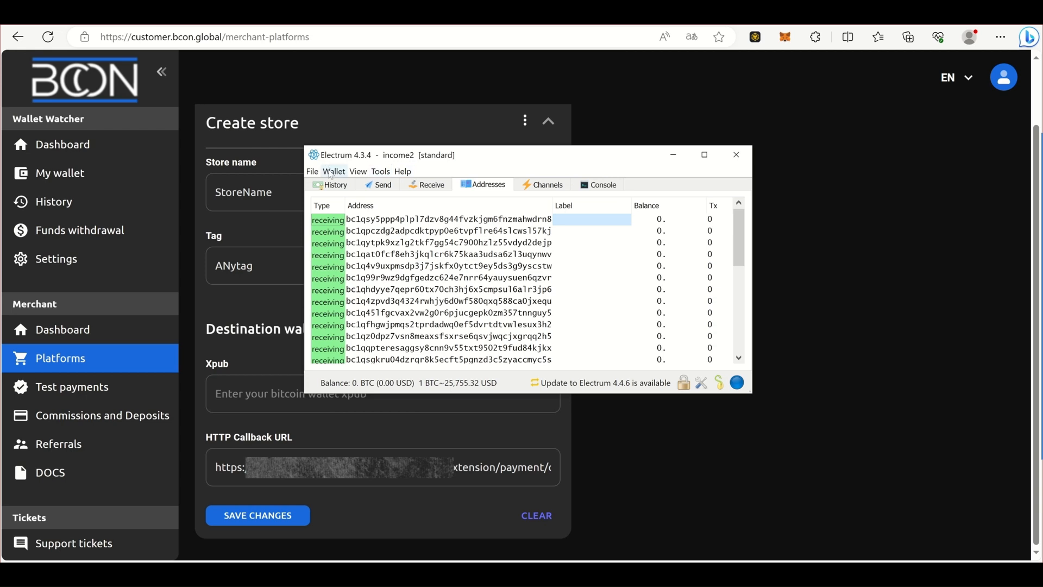
Step: Fill Xpub and Sample Receiving Address from Electrum's master public key and first address
click(335, 171)
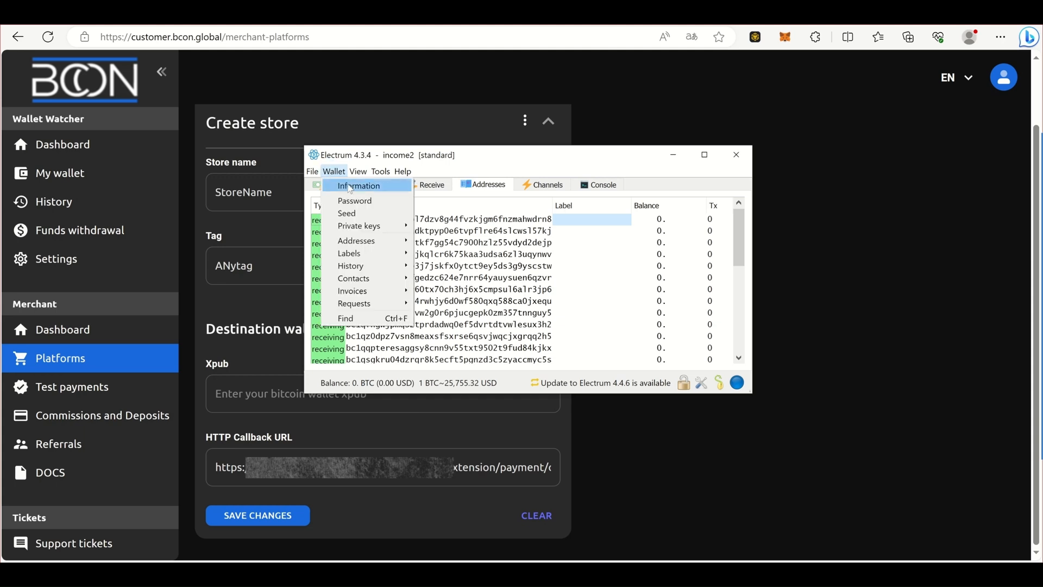
click(359, 186)
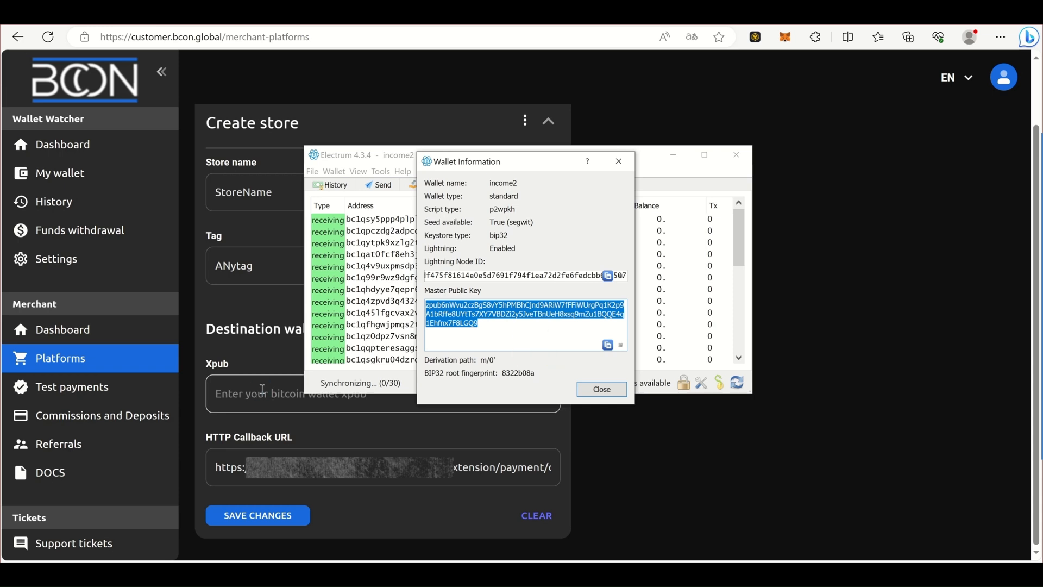
click(600, 389)
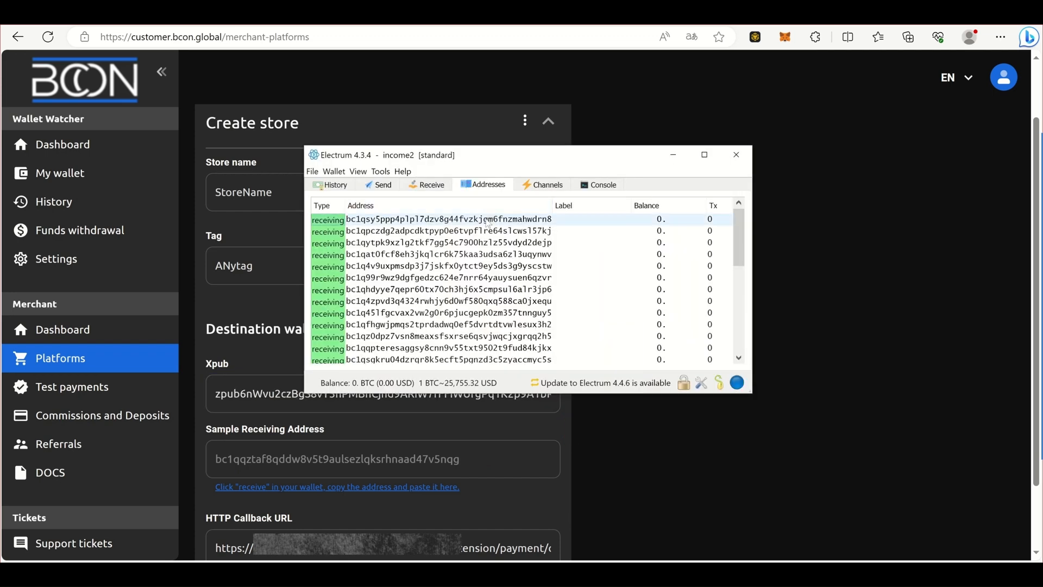
right_click(485, 219)
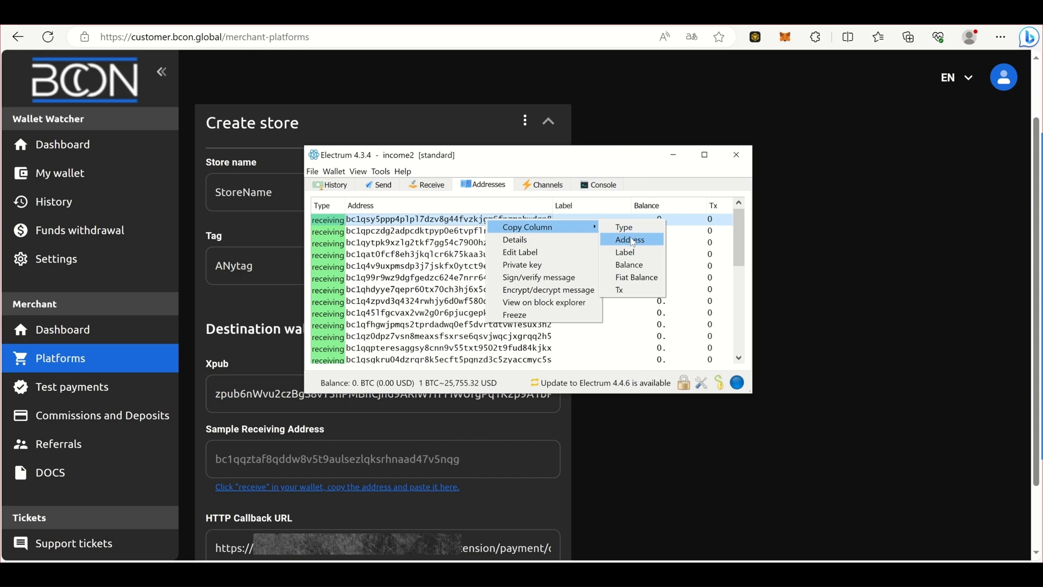
click(628, 240)
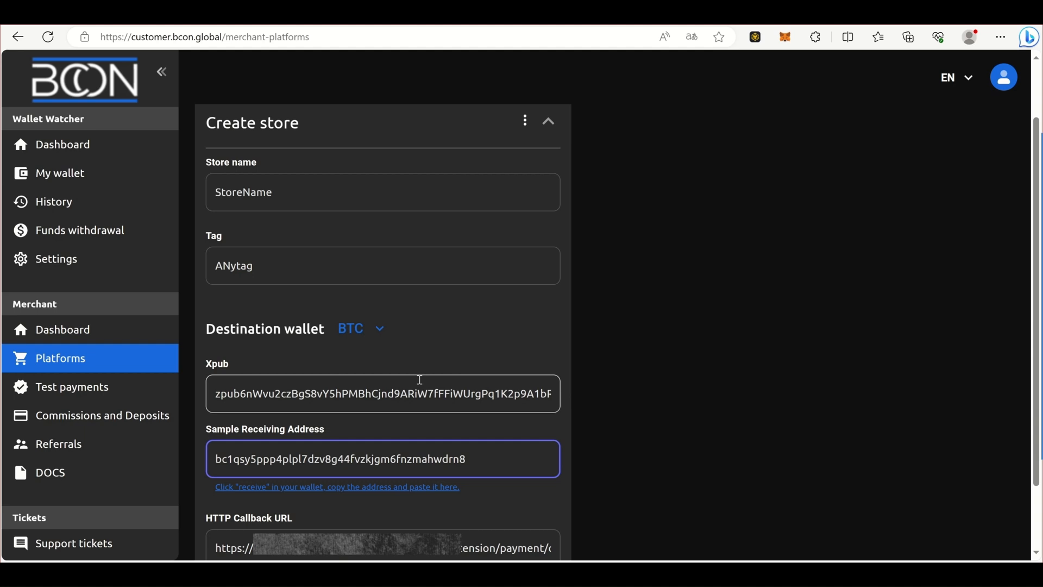
click(359, 328)
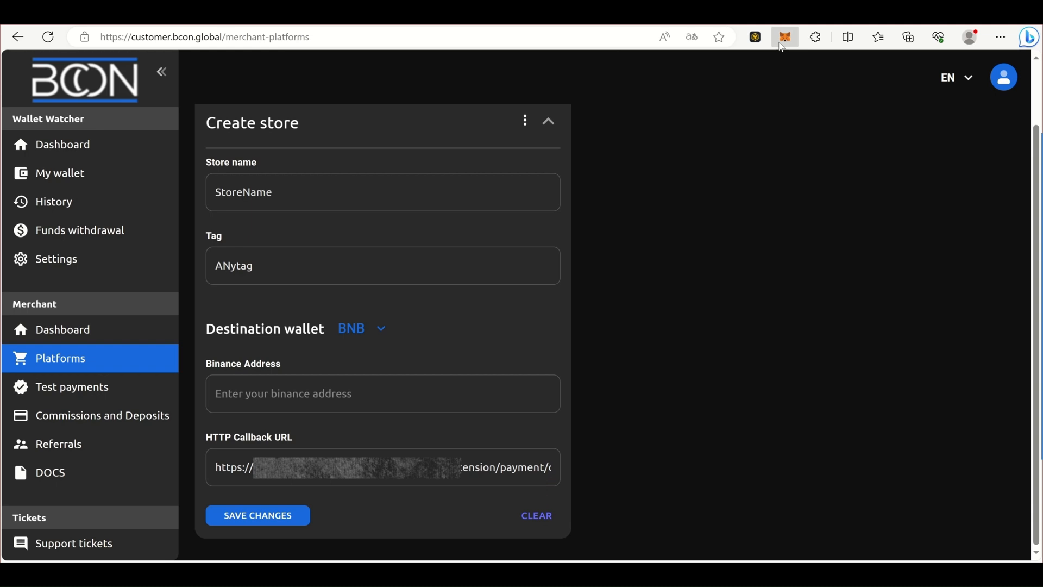
Step: Paste the MetaMask BNB Smart Chain address as Binance Address and save StoreName
click(785, 37)
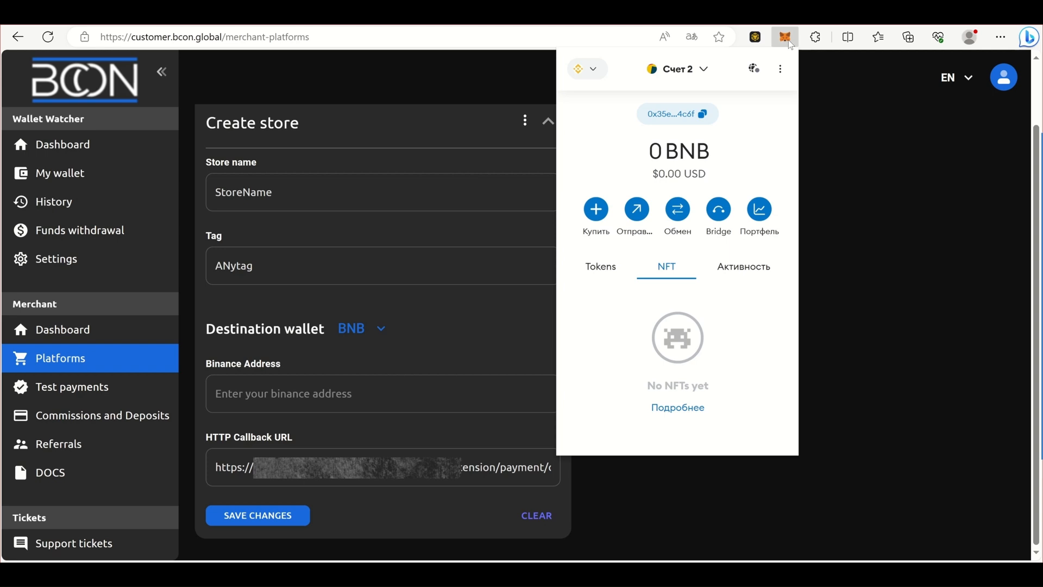
click(586, 69)
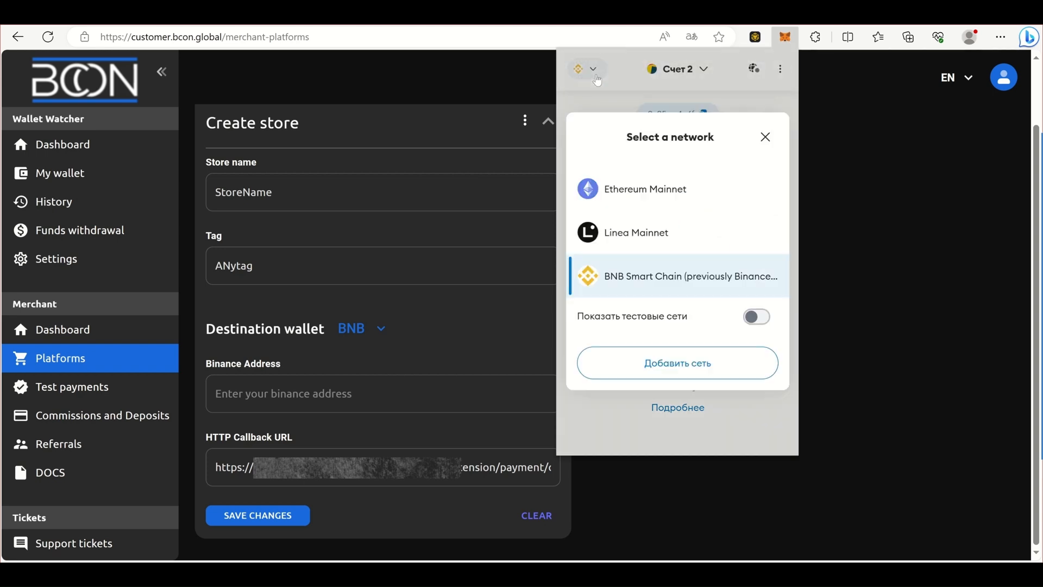
mouse_move(619, 291)
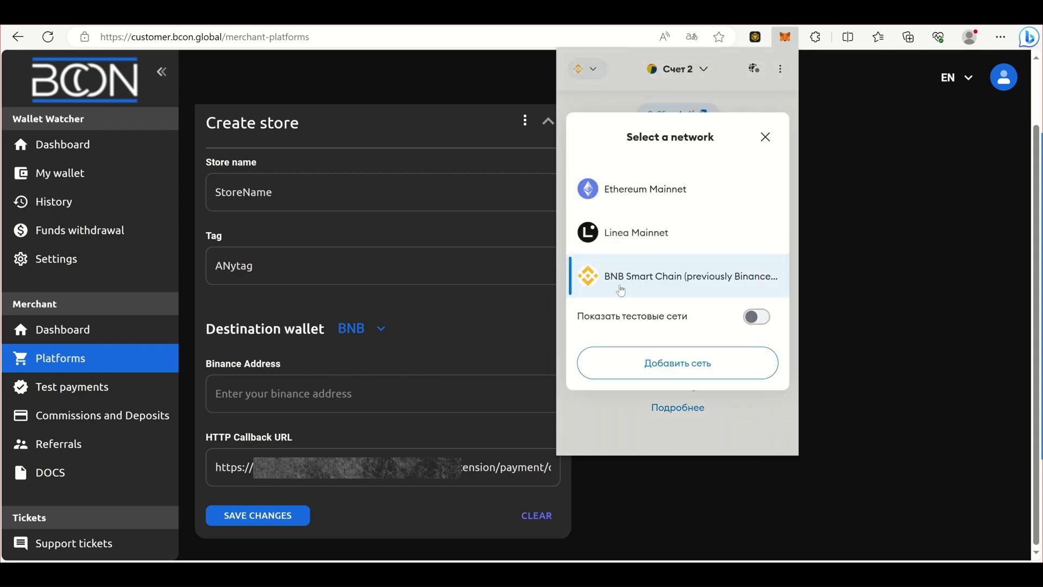
click(677, 276)
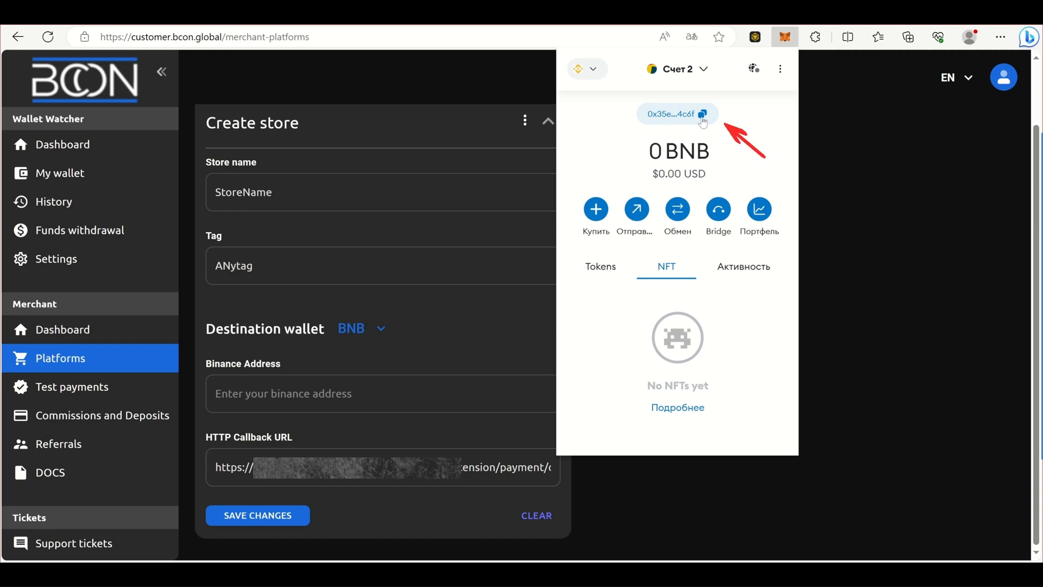
click(677, 114)
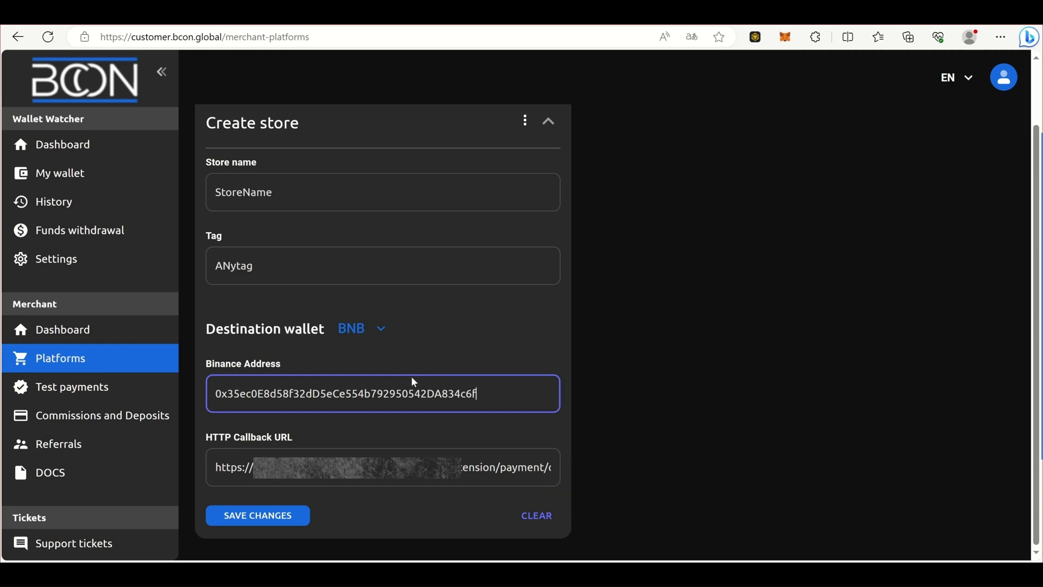
click(257, 515)
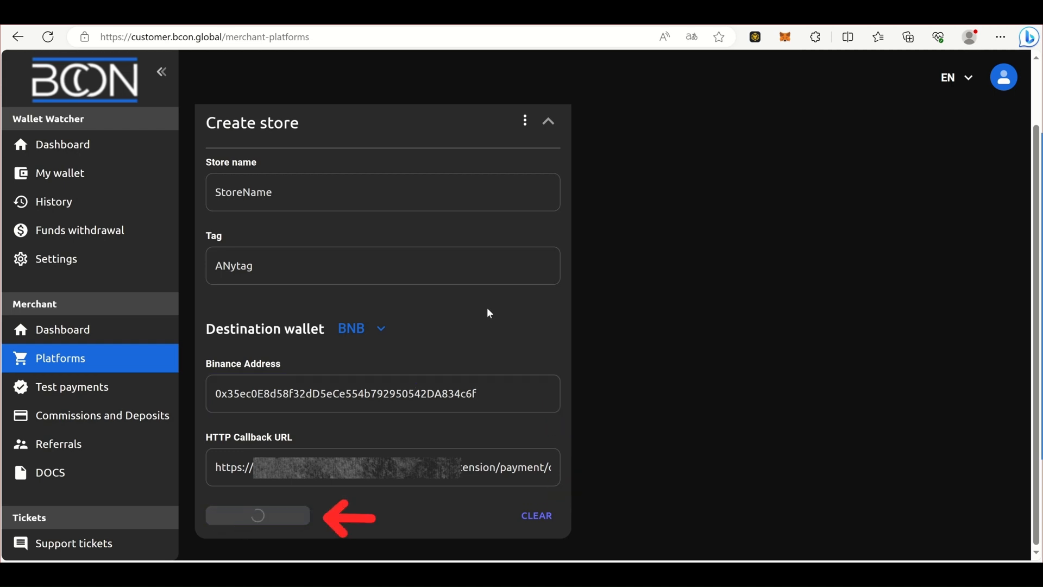
click(257, 515)
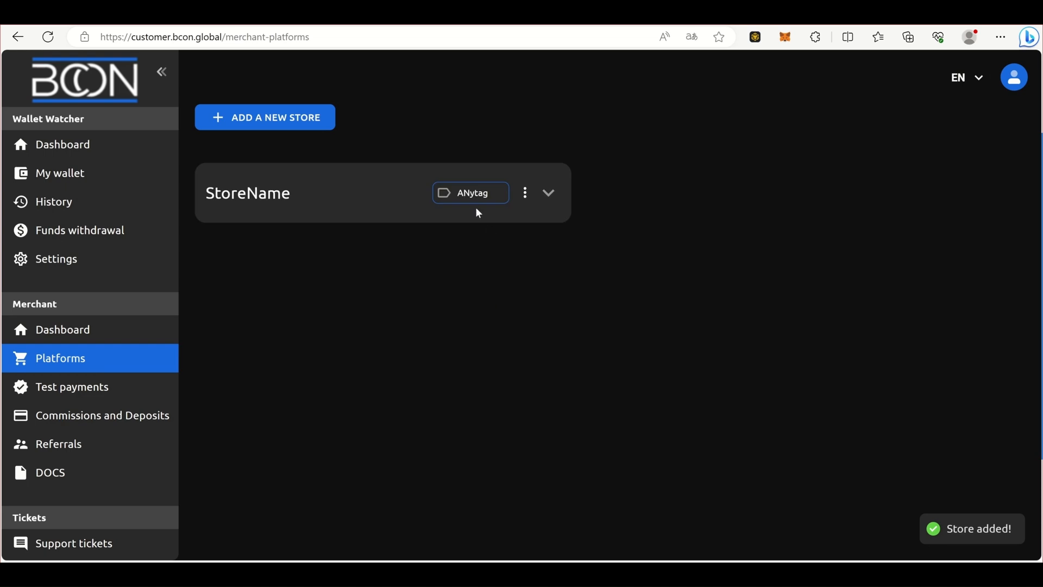
Step: Expand the StoreName store card and copy its BTC API key
click(548, 193)
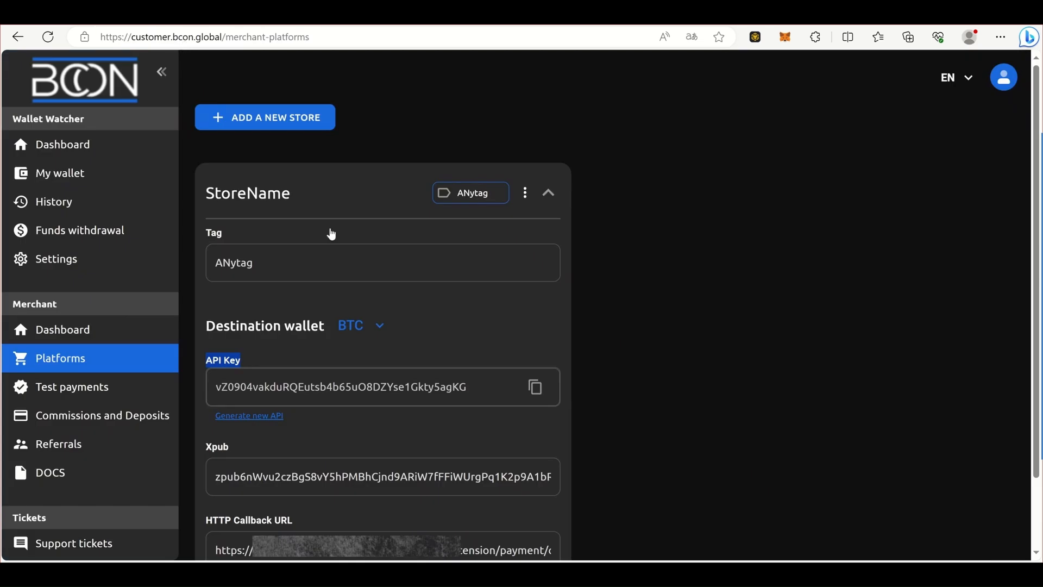
click(359, 326)
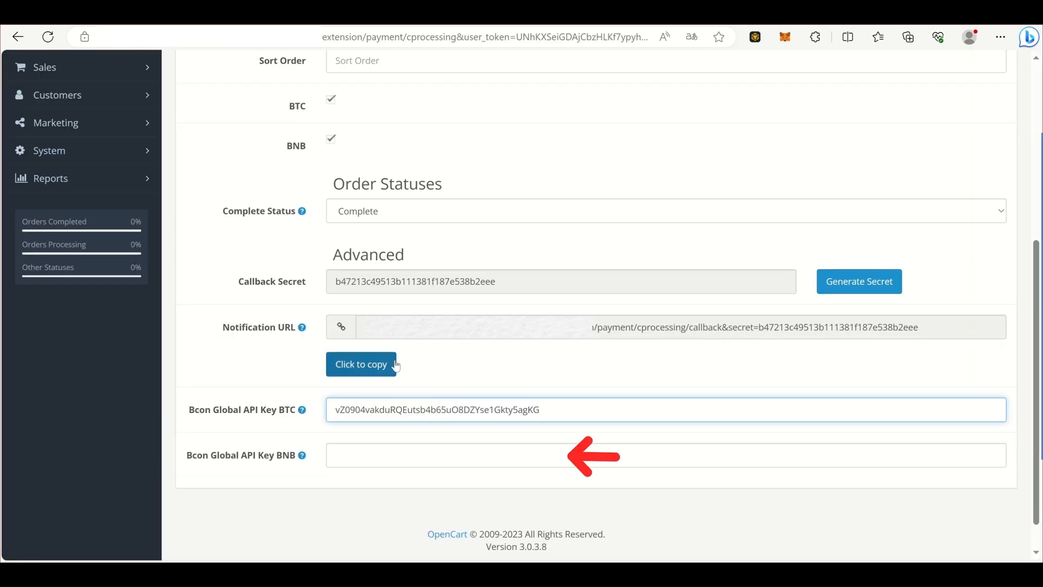
Step: Save the Bcon Global payment settings in OpenCart
scroll(up, 3)
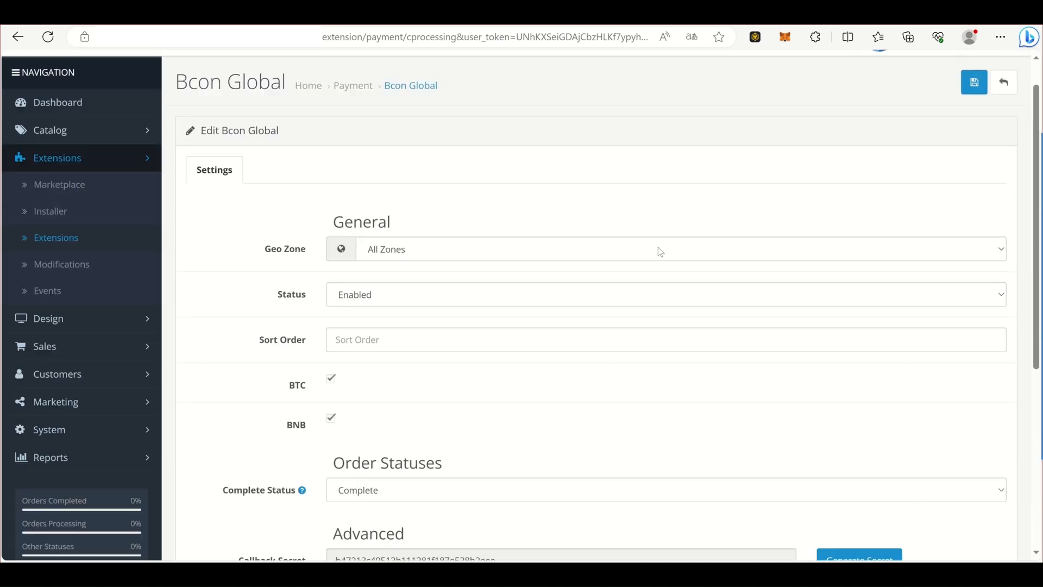
mouse_move(973, 83)
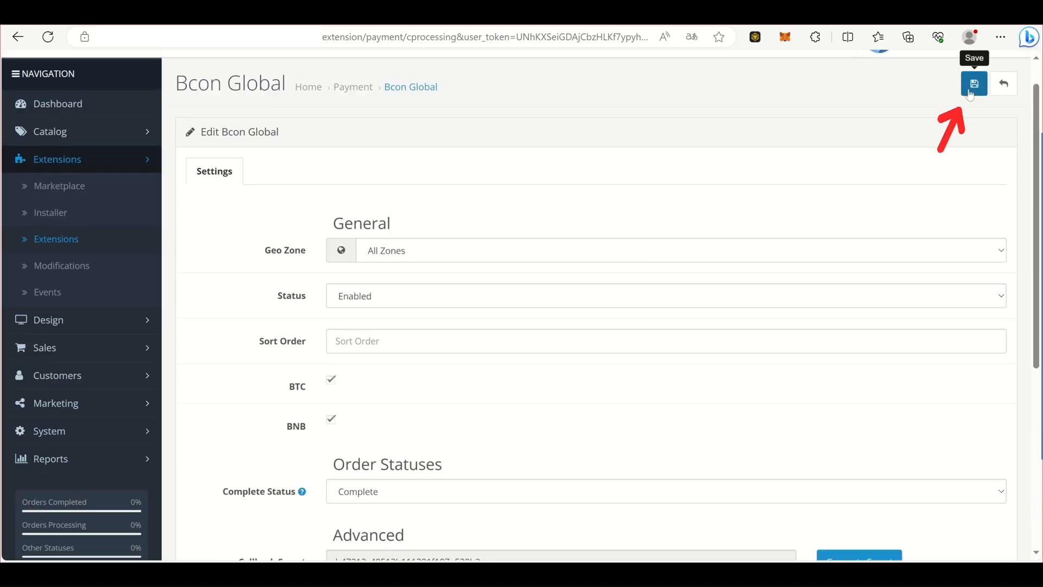
click(974, 83)
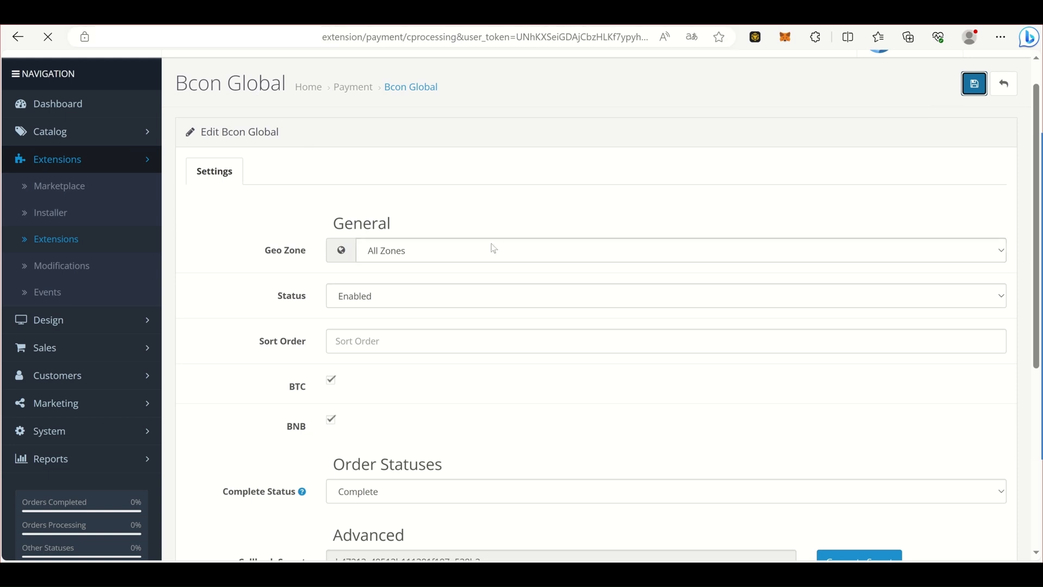
click(972, 83)
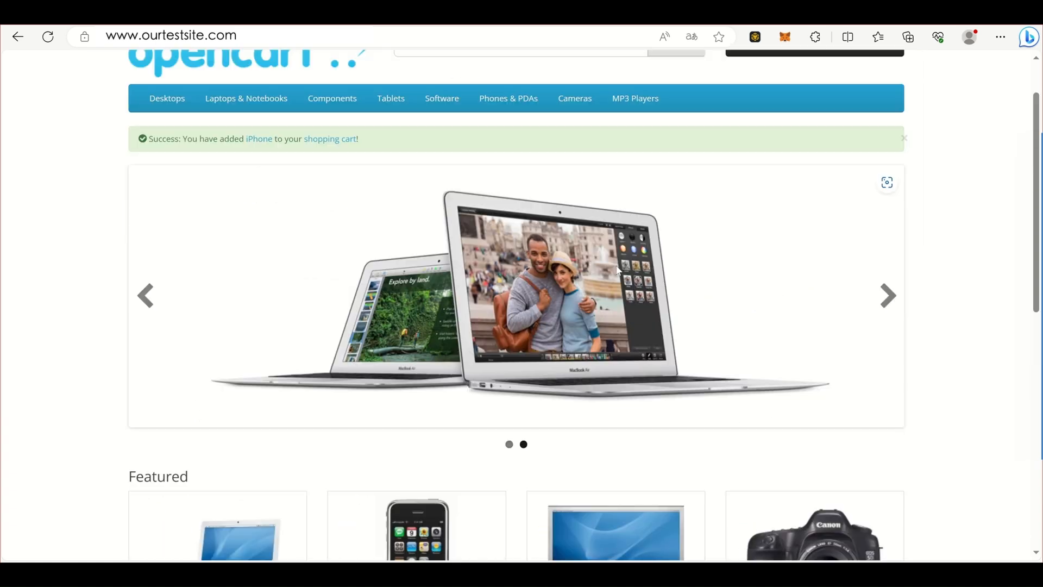
Step: Start a guest checkout for the iPhone and fill in the billing details, including telephone
click(814, 107)
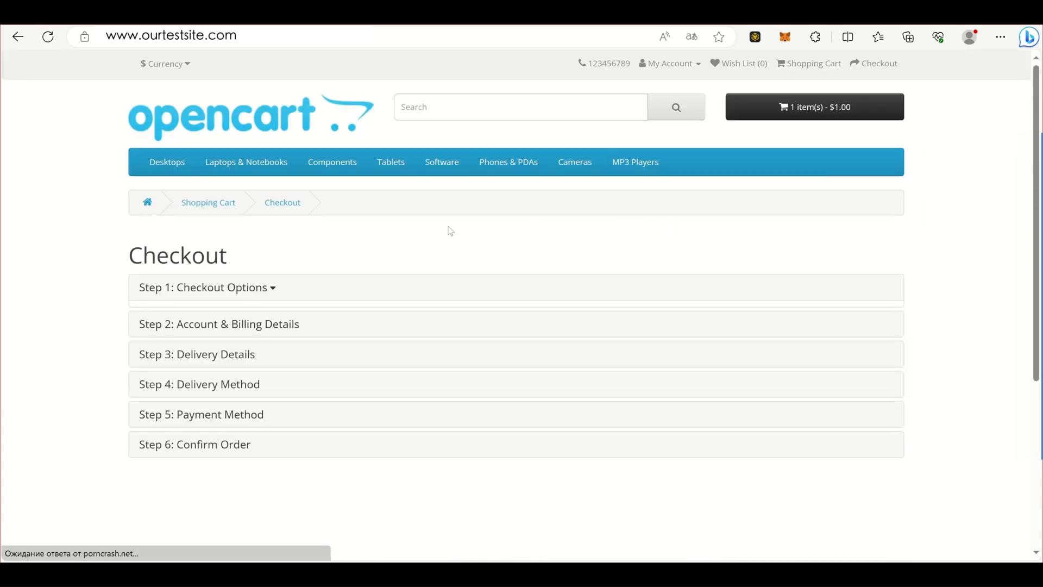
click(206, 287)
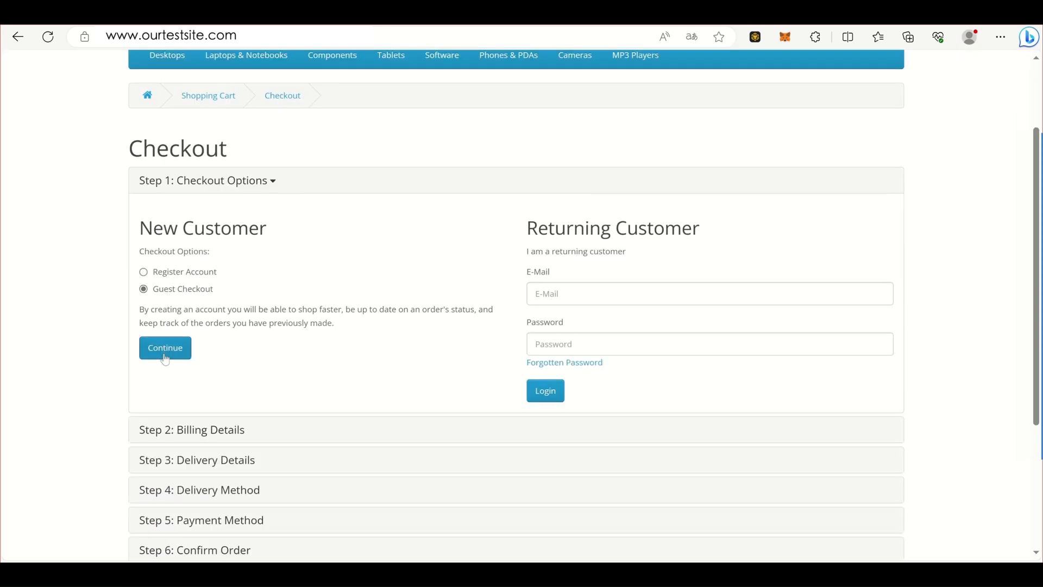
click(164, 347)
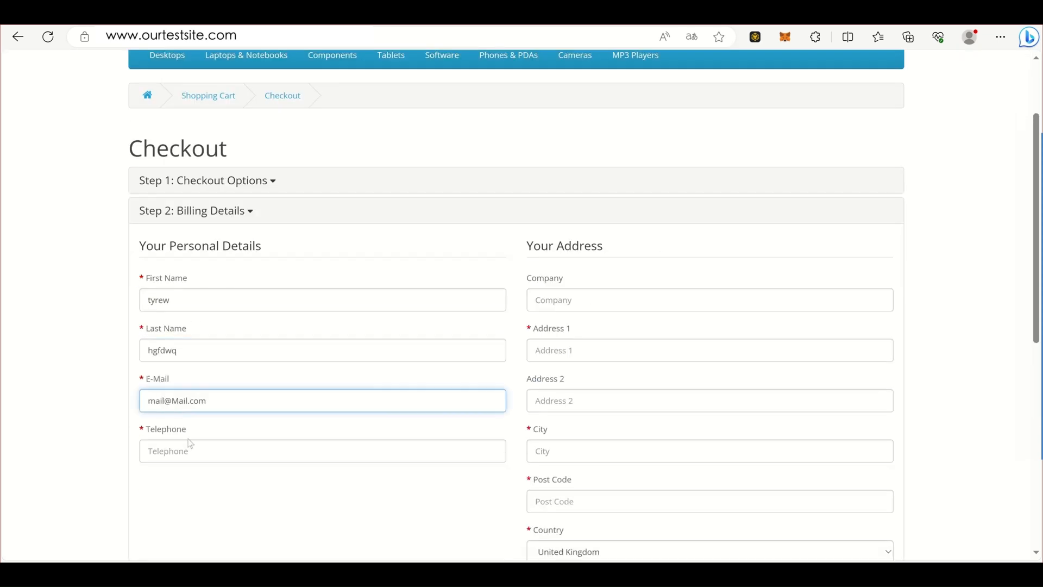
click(709, 527)
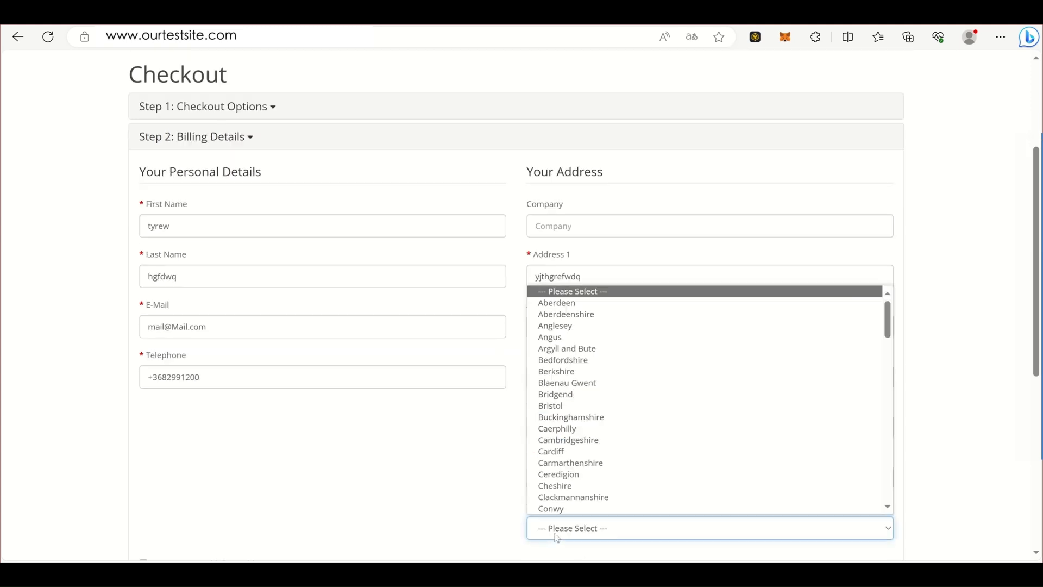
scroll(down, 3)
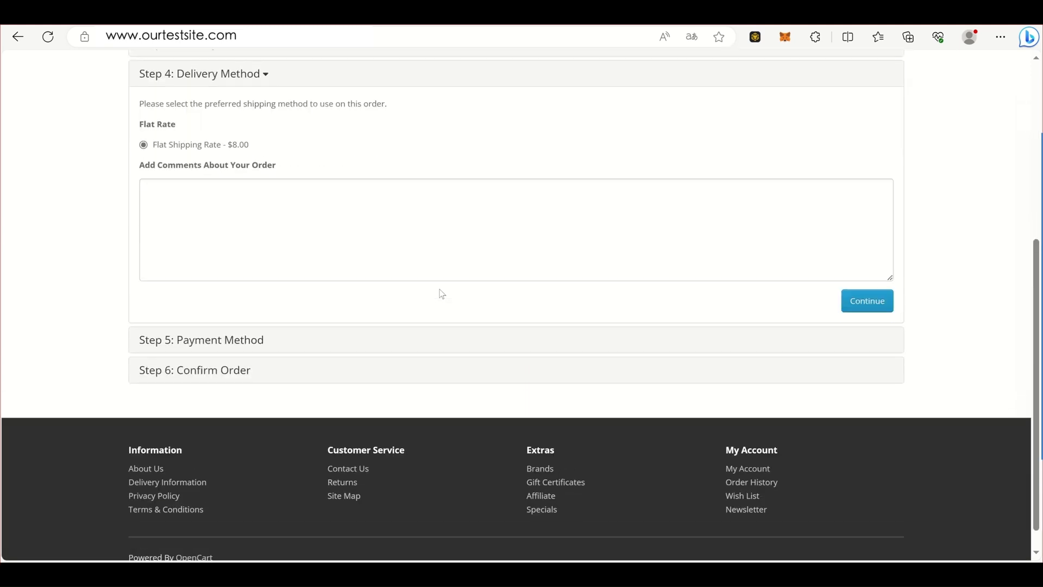
Step: Accept flat rate shipping, agree to the terms, and confirm the order for BTC payment
click(868, 300)
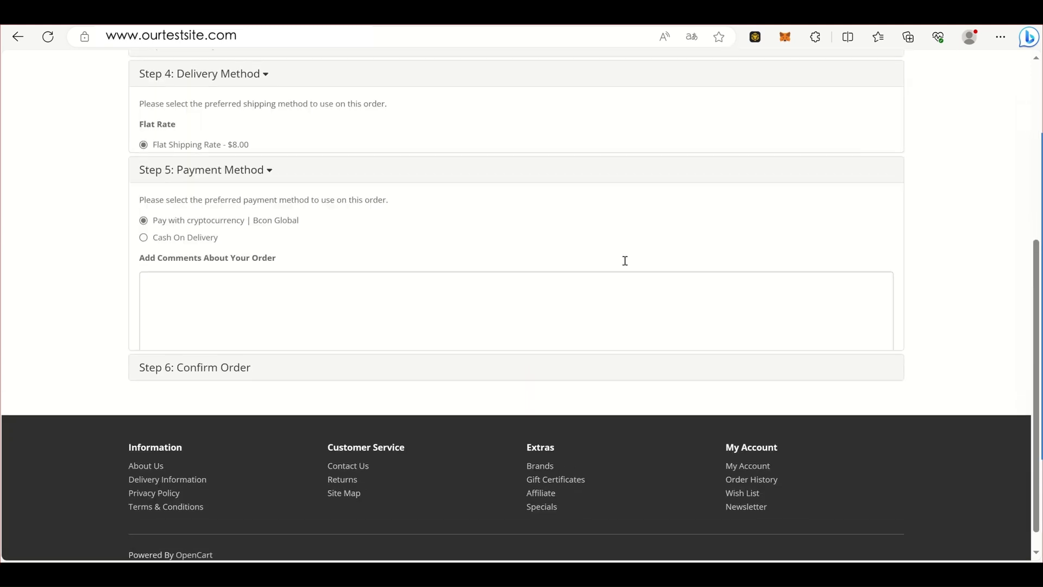
click(203, 73)
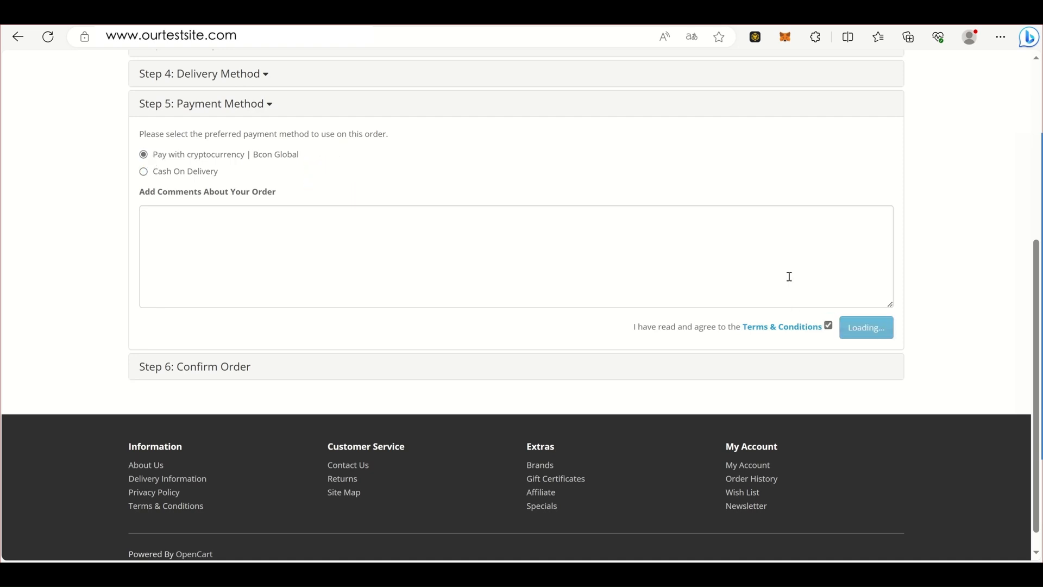
click(866, 327)
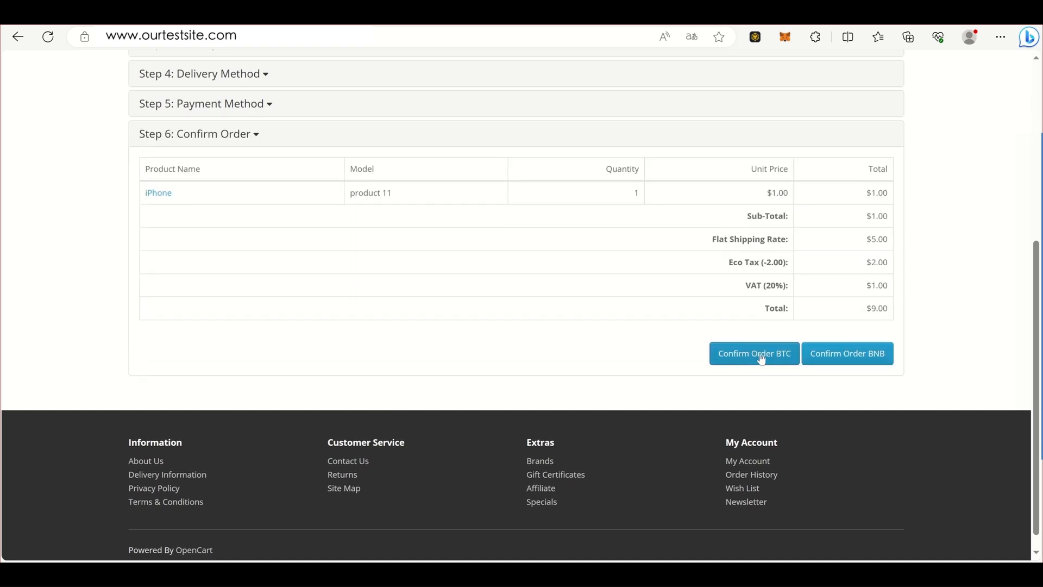
click(754, 353)
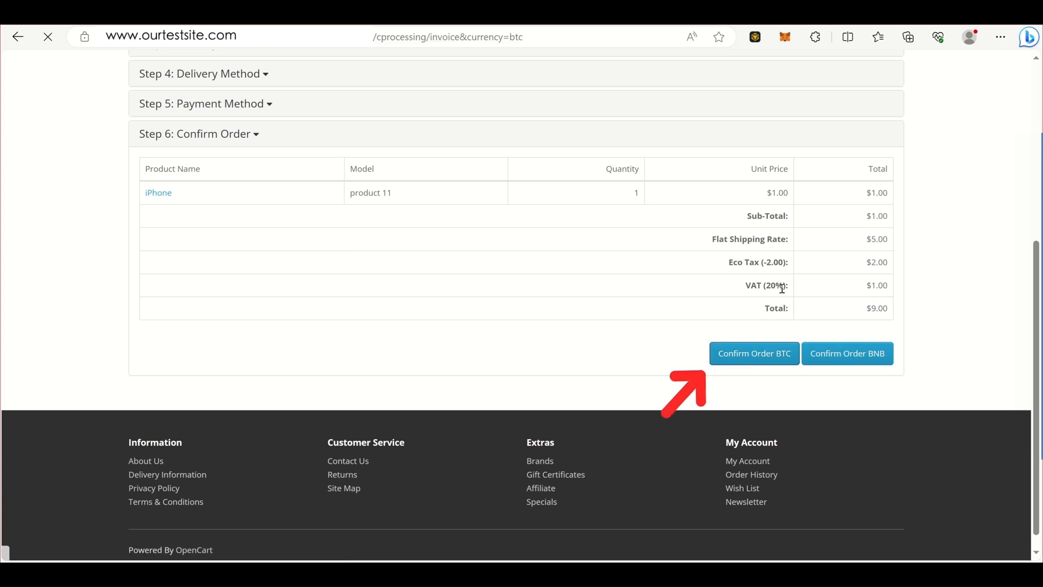
Step: Compare the Order #52 BTC invoice address with Electrum's receiving address, then close Electrum
click(753, 353)
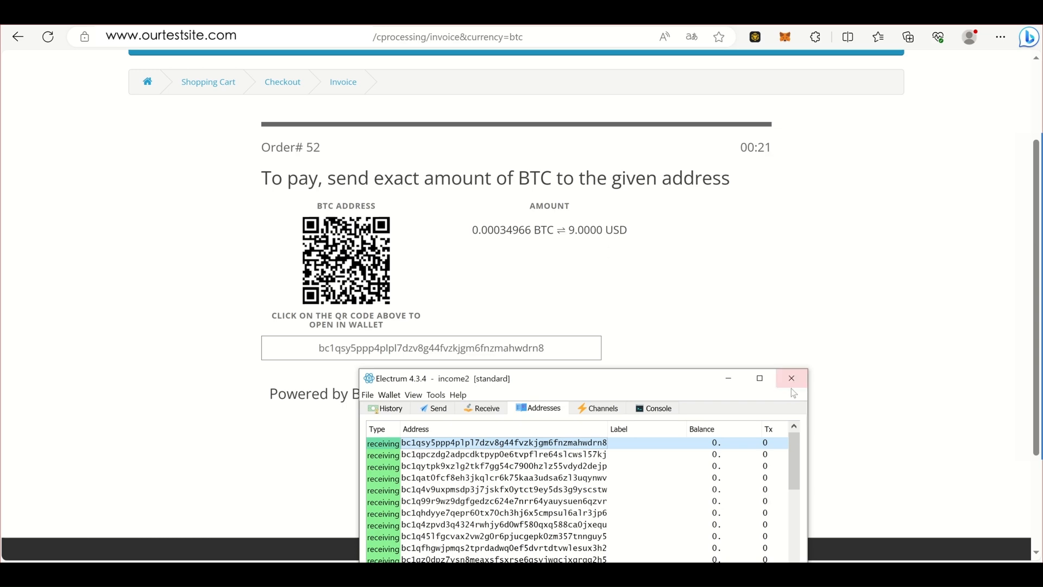
click(791, 378)
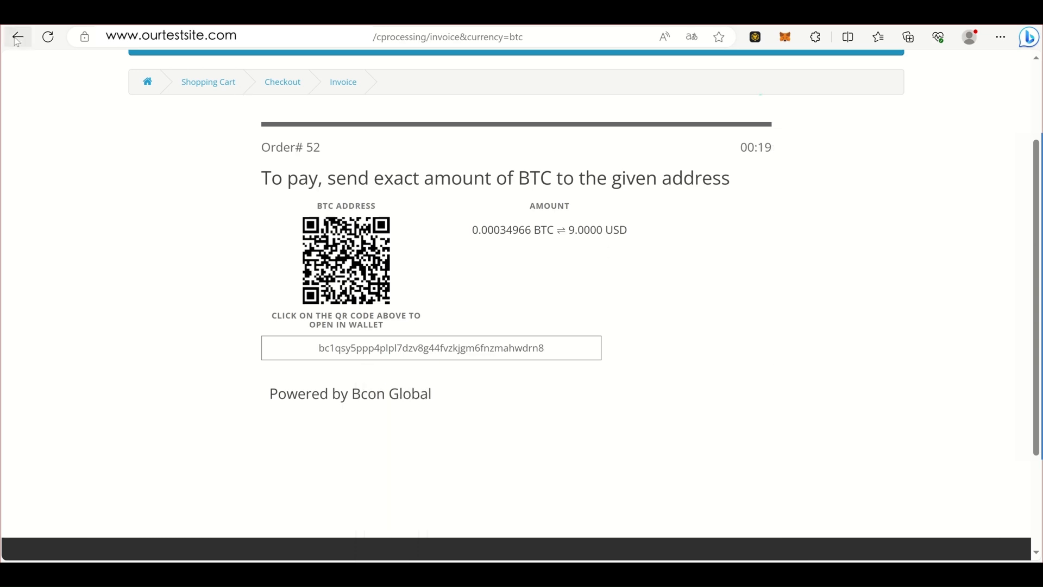
Step: Repeat the guest iPhone checkout with the same details and flat rate shipping, confirming for BNB
click(17, 36)
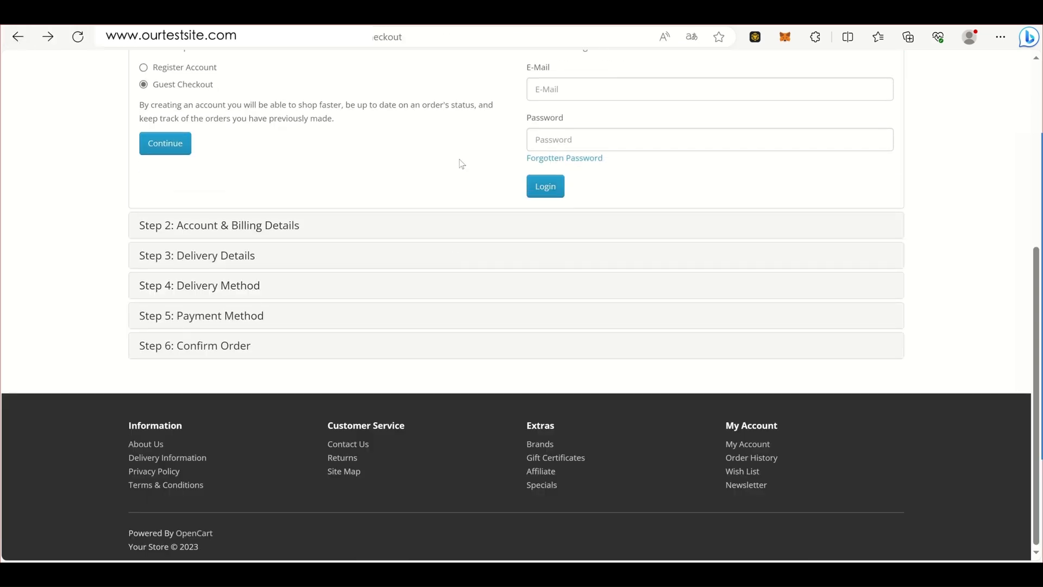
click(164, 143)
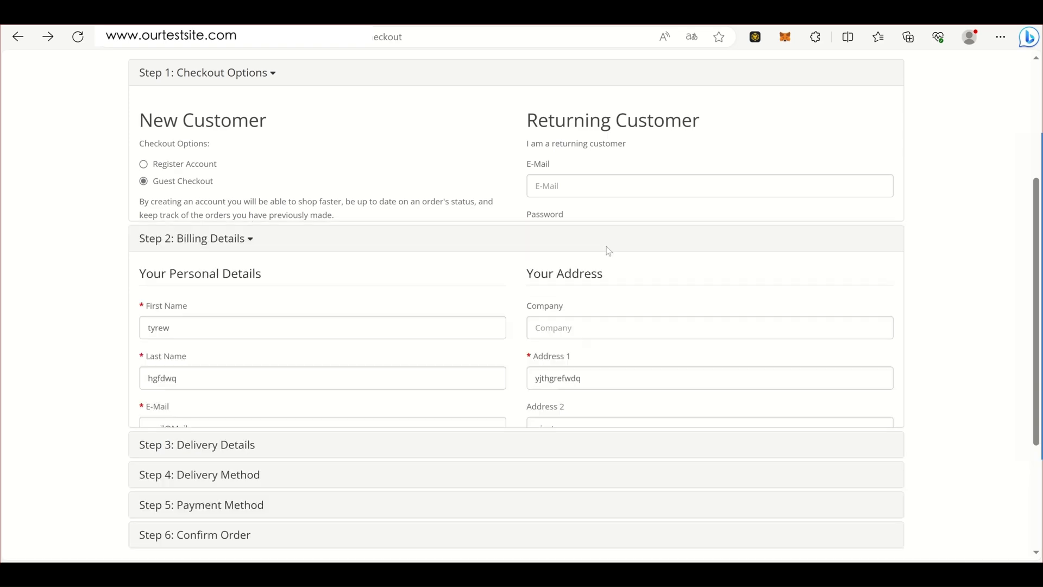
scroll(down, 3)
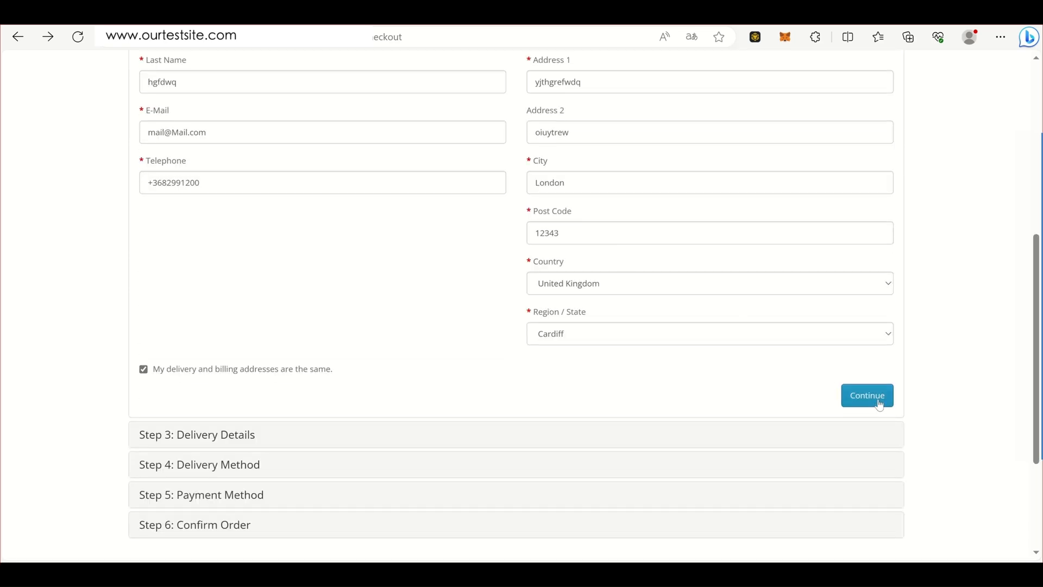
click(867, 395)
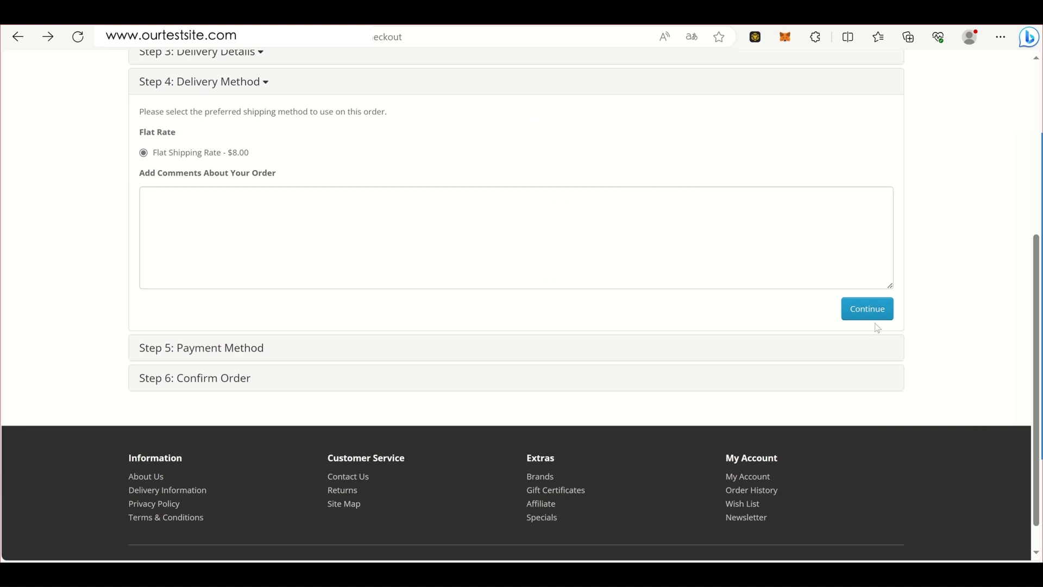
click(867, 309)
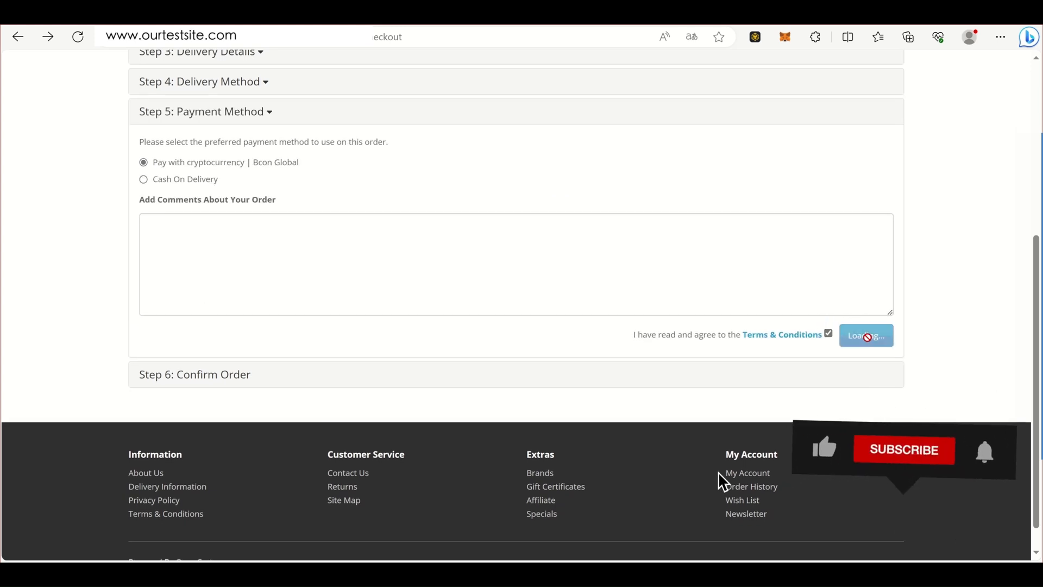
click(865, 335)
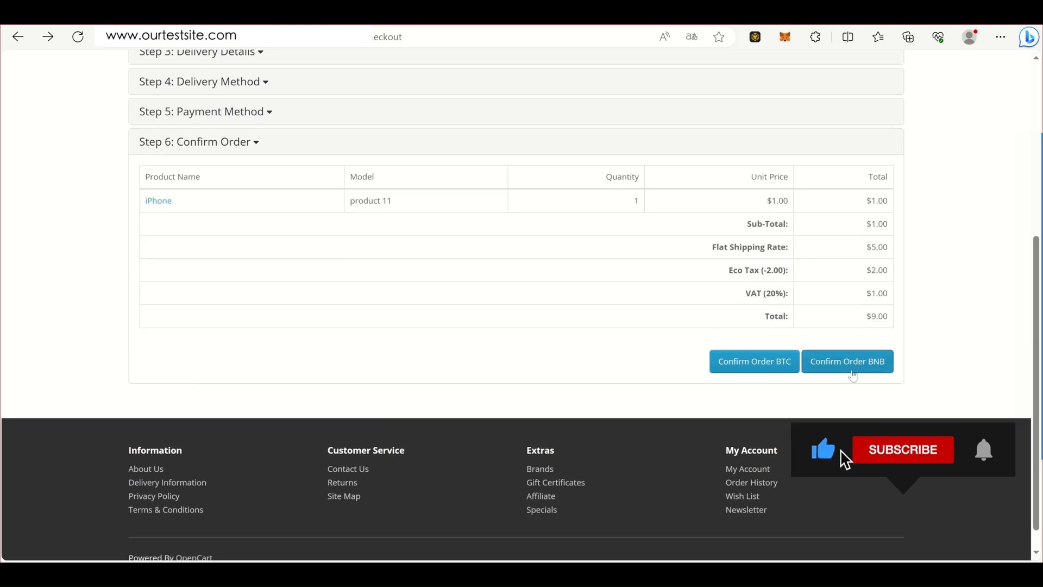
click(847, 361)
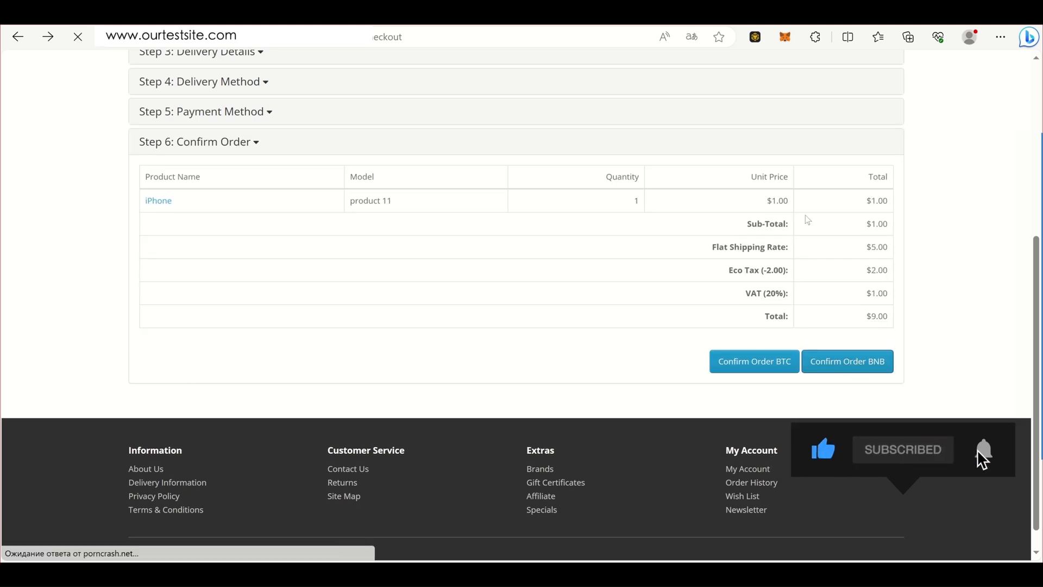
click(848, 361)
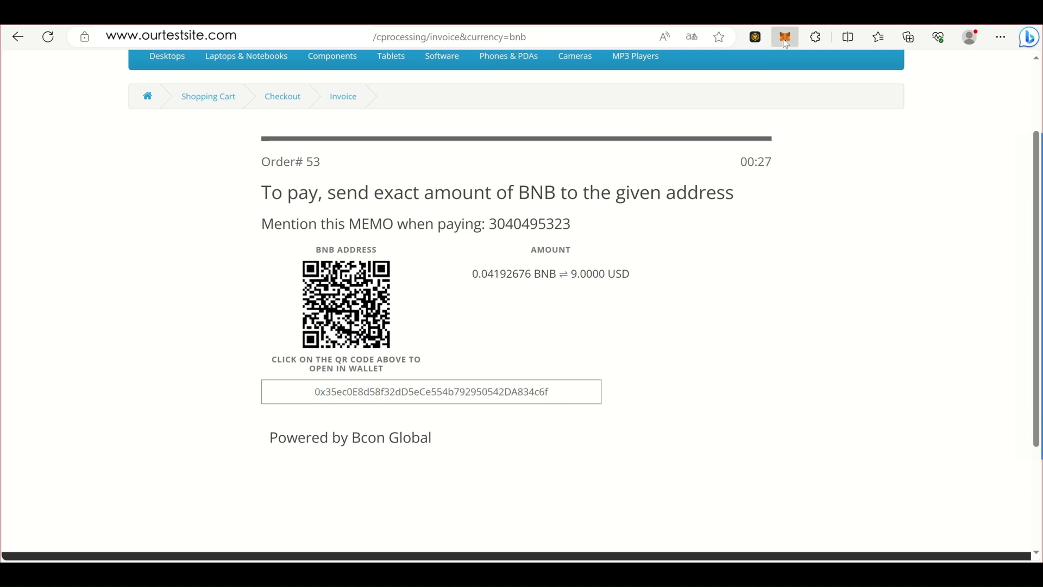
Step: Open the MetaMask wallet extension over the Order #53 BNB invoice
click(784, 37)
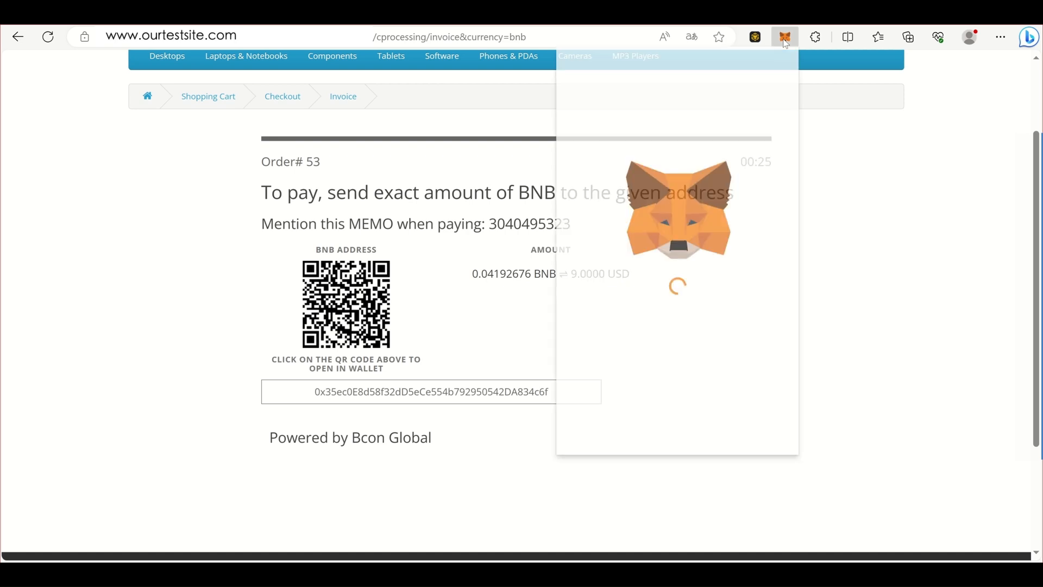